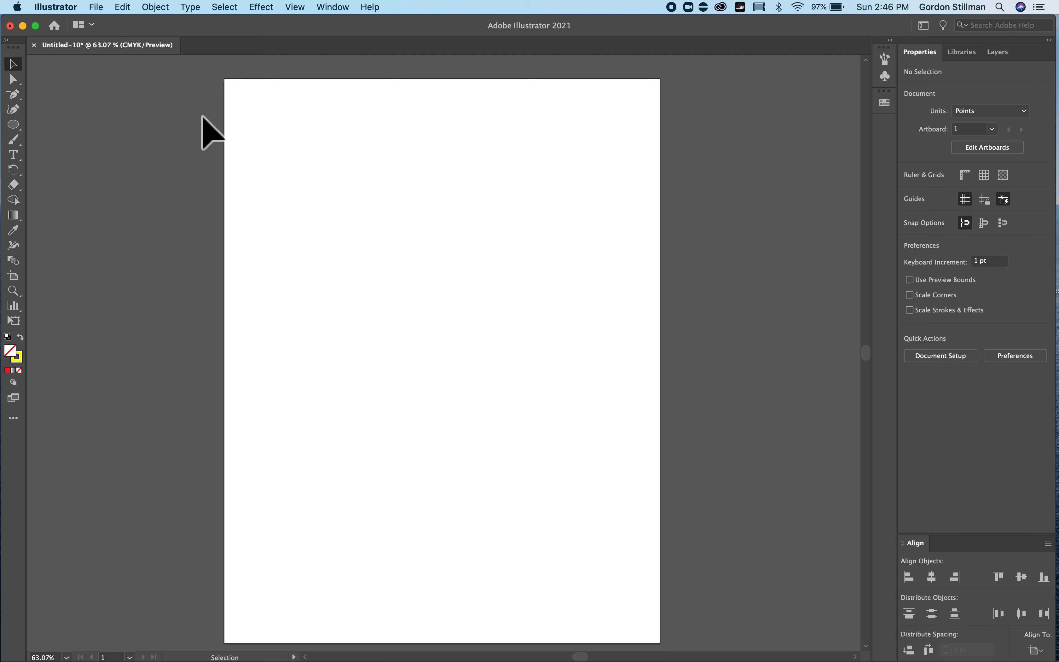
{"action": "mouse_move", "coordinate": [164, 226]}
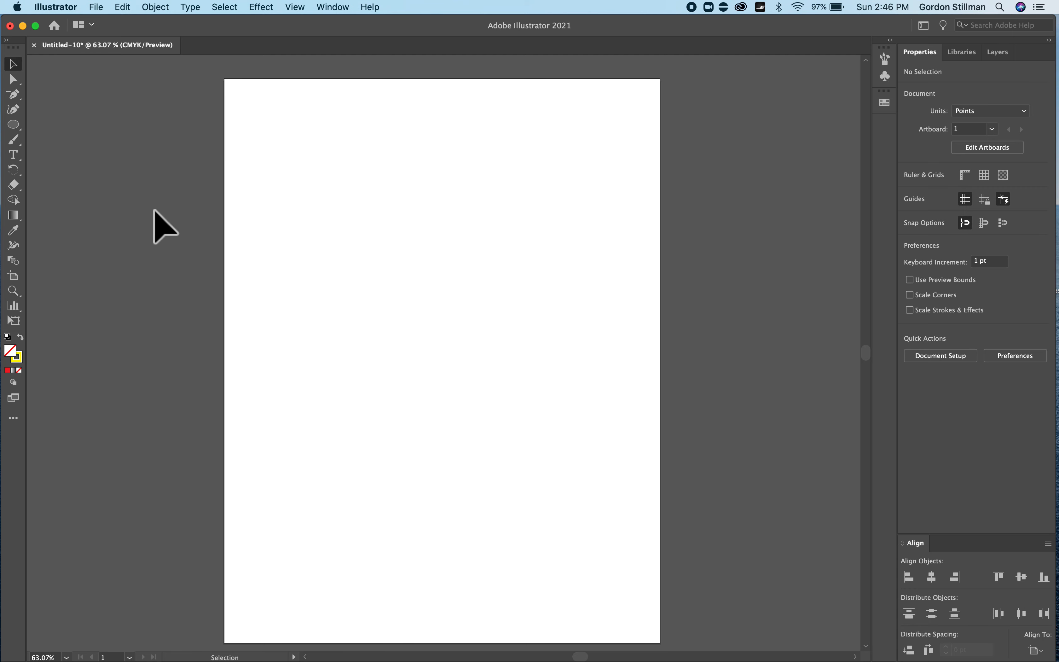
{"action": "mouse_move", "coordinate": [208, 70]}
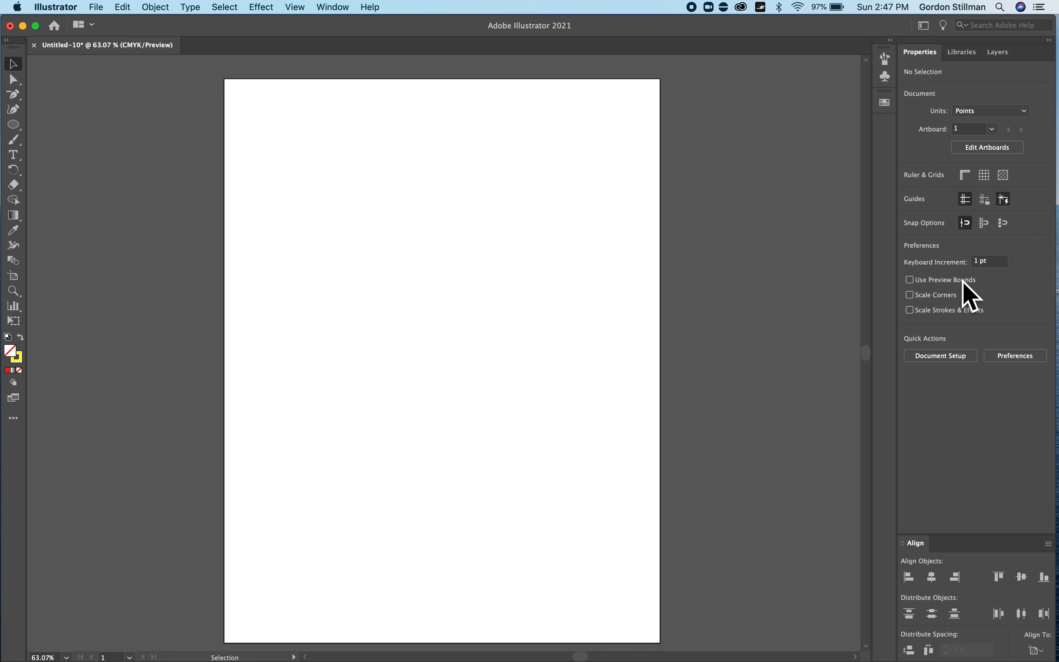
Browse the colour swatches, workspace list and built-in tutorials without changing anything.
{"action": "left_click", "coordinate": [884, 103]}
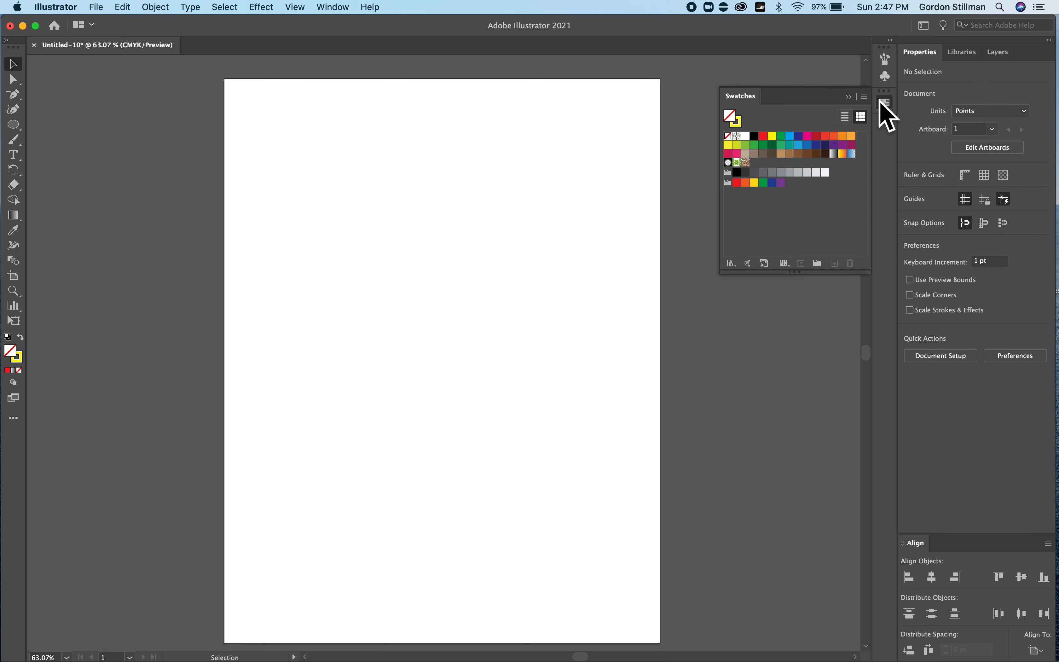
{"action": "mouse_move", "coordinate": [890, 116]}
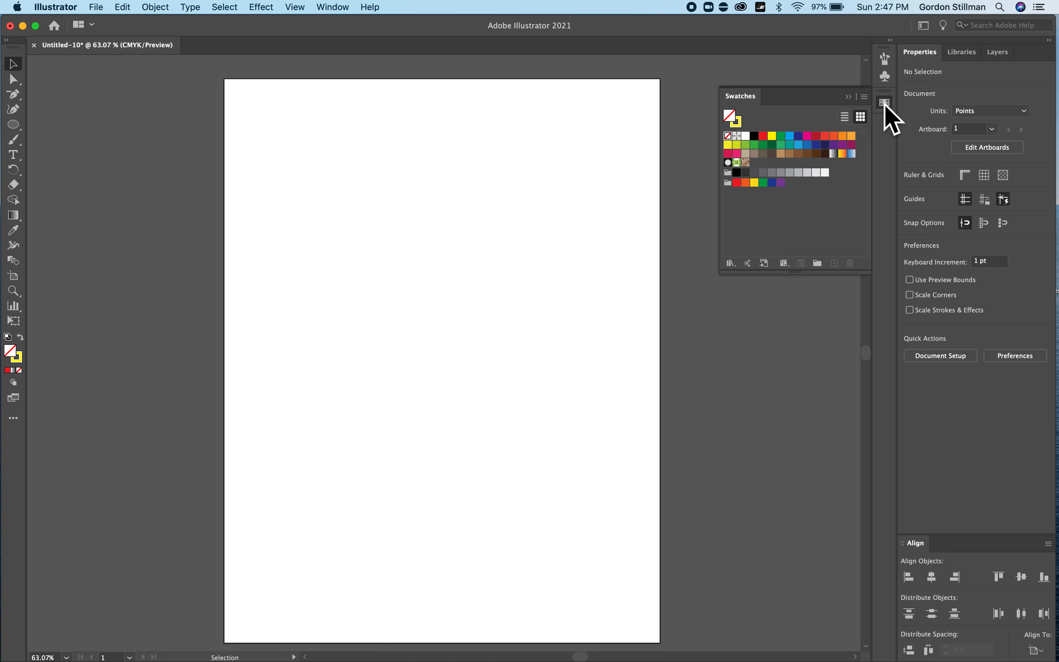
{"action": "left_click", "coordinate": [884, 102]}
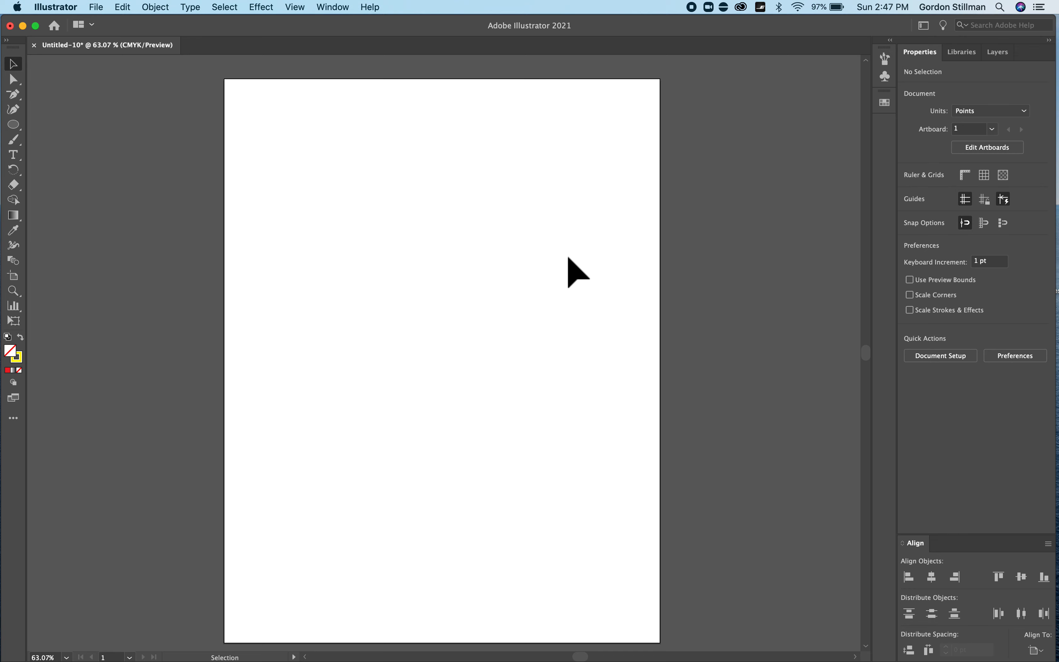
{"action": "mouse_move", "coordinate": [451, 126]}
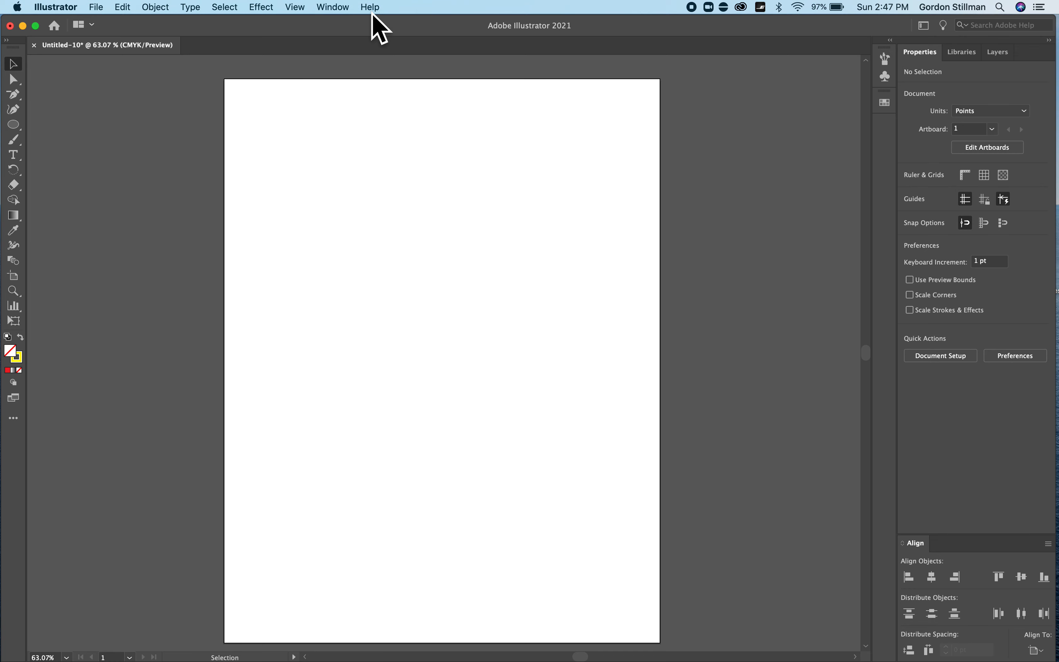
{"action": "mouse_move", "coordinate": [343, 19]}
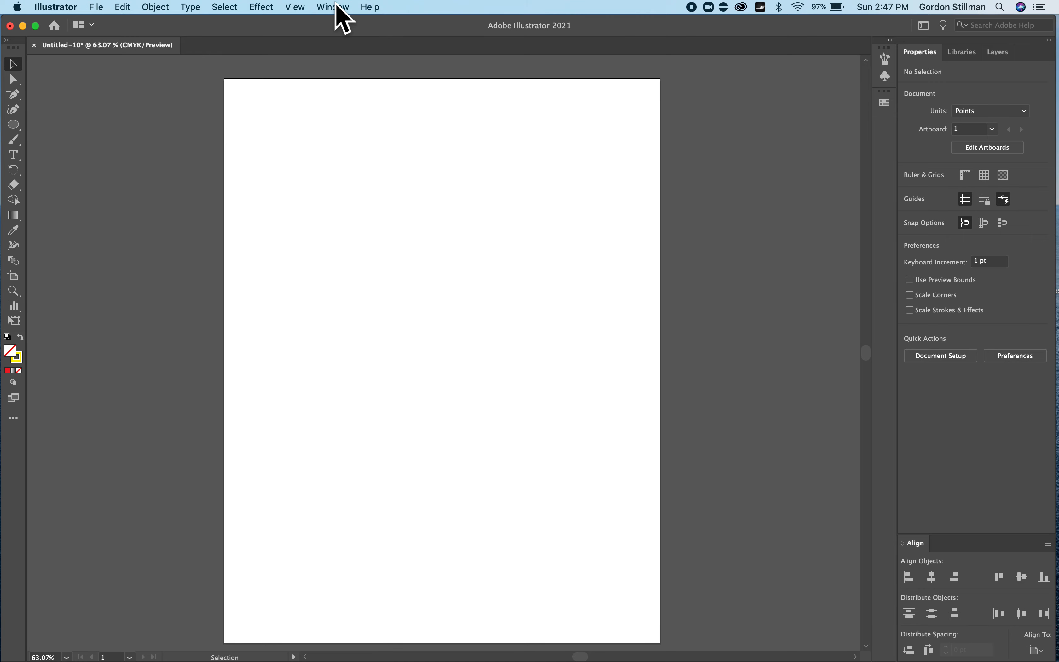
{"action": "mouse_move", "coordinate": [311, 16]}
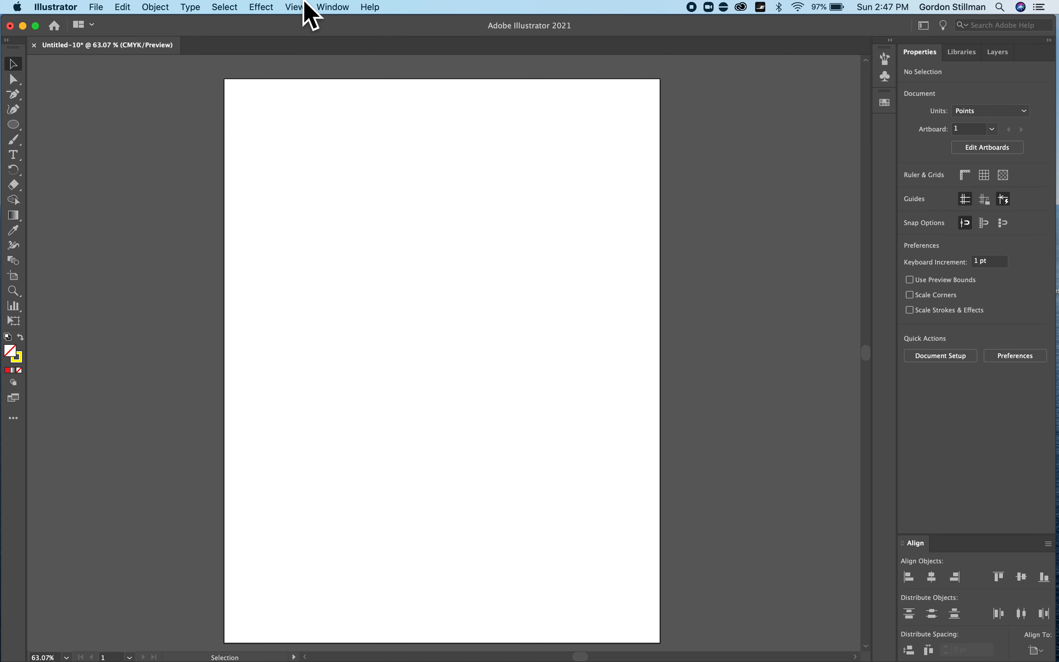
{"action": "left_click", "coordinate": [332, 7]}
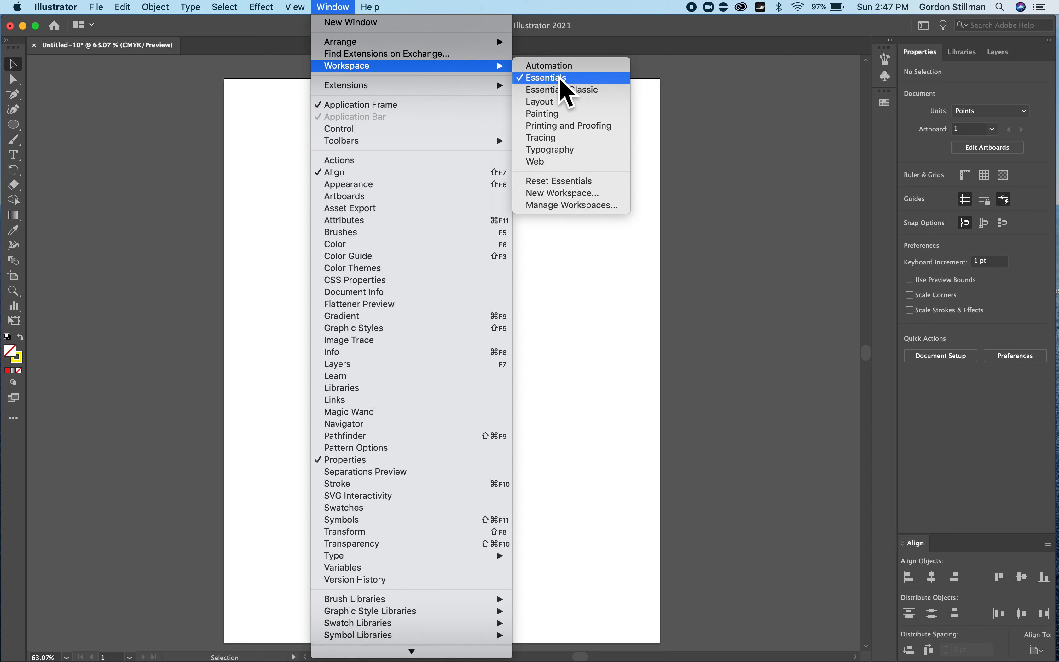
{"action": "mouse_move", "coordinate": [575, 171]}
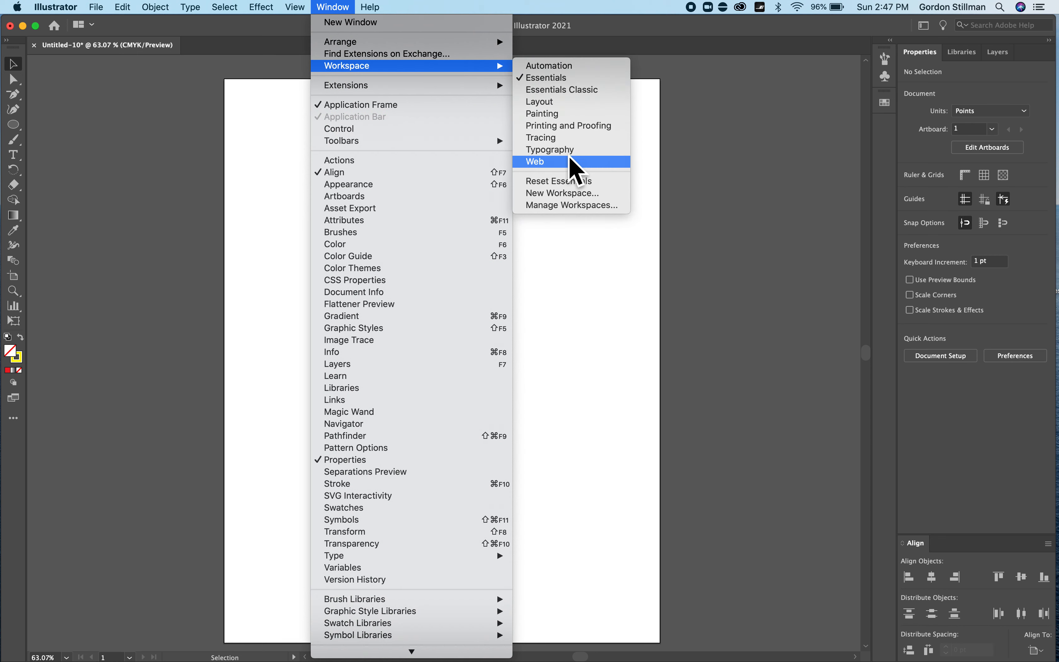
{"action": "mouse_move", "coordinate": [571, 181]}
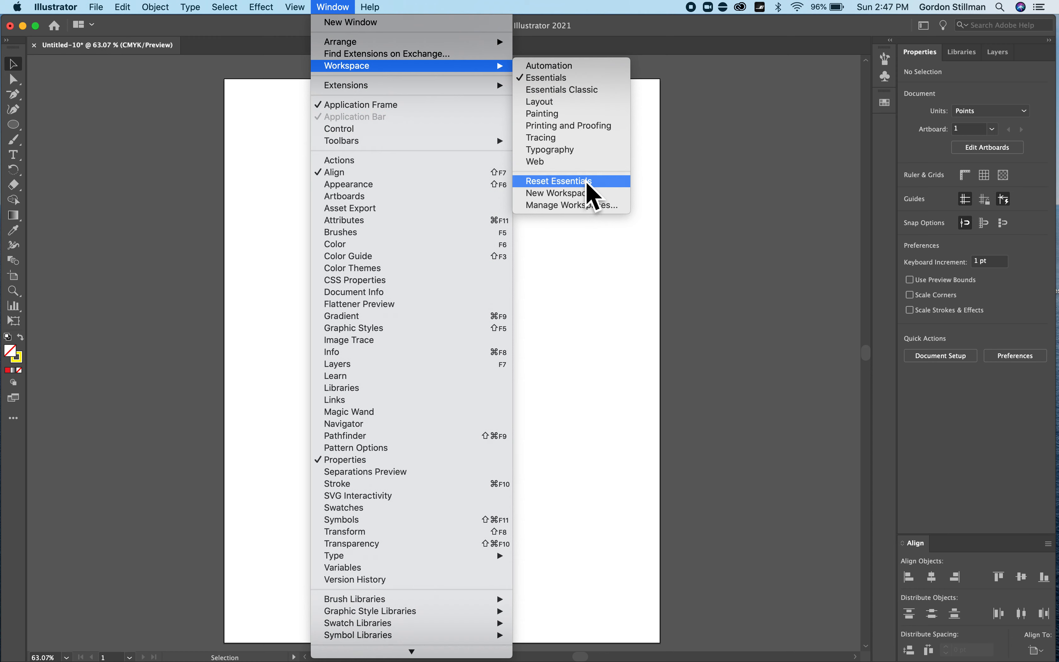
{"action": "mouse_move", "coordinate": [413, 436]}
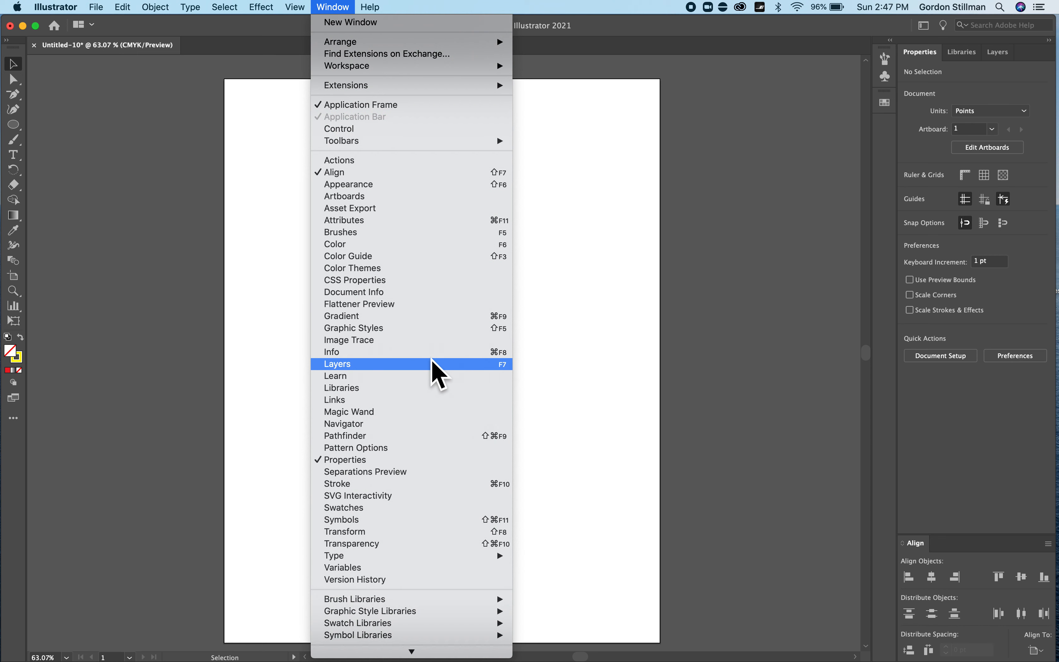
{"action": "mouse_move", "coordinate": [341, 141]}
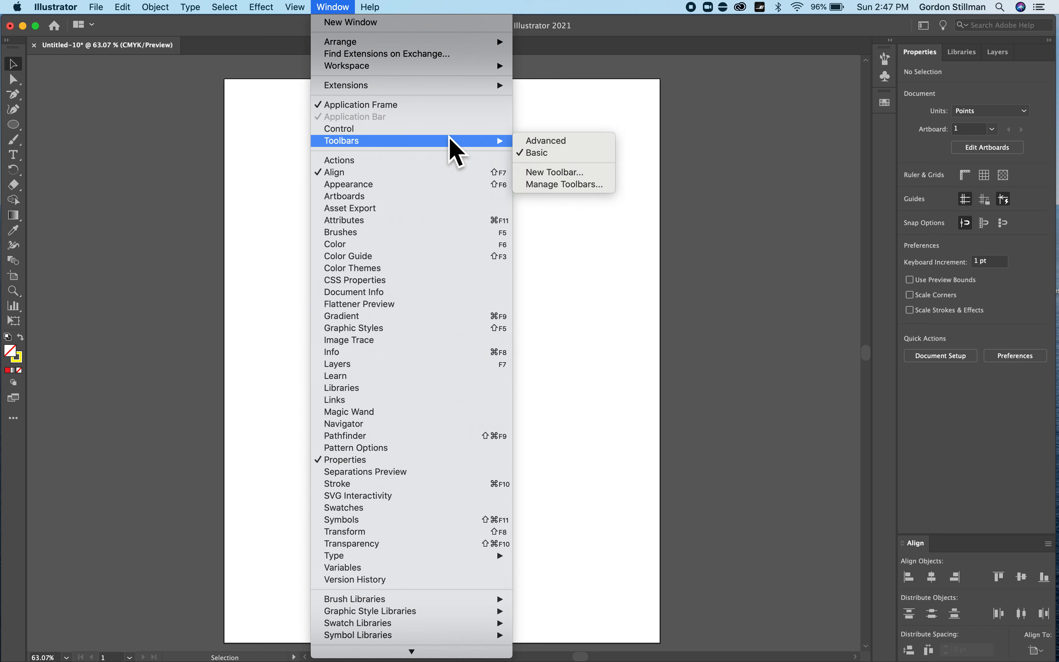
{"action": "mouse_move", "coordinate": [463, 155]}
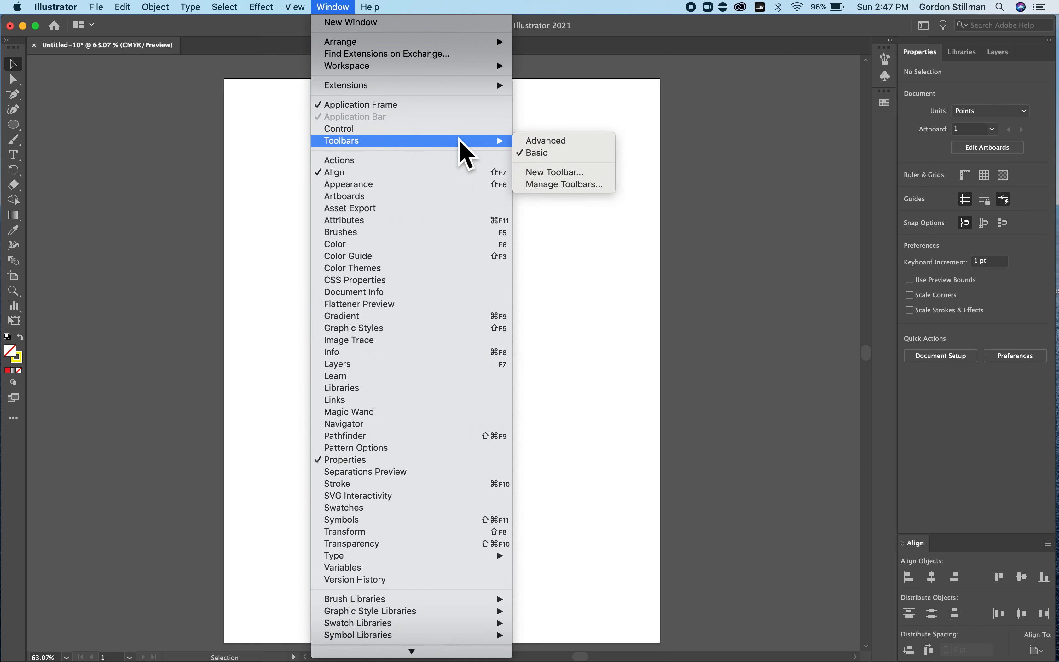
{"action": "mouse_move", "coordinate": [408, 160]}
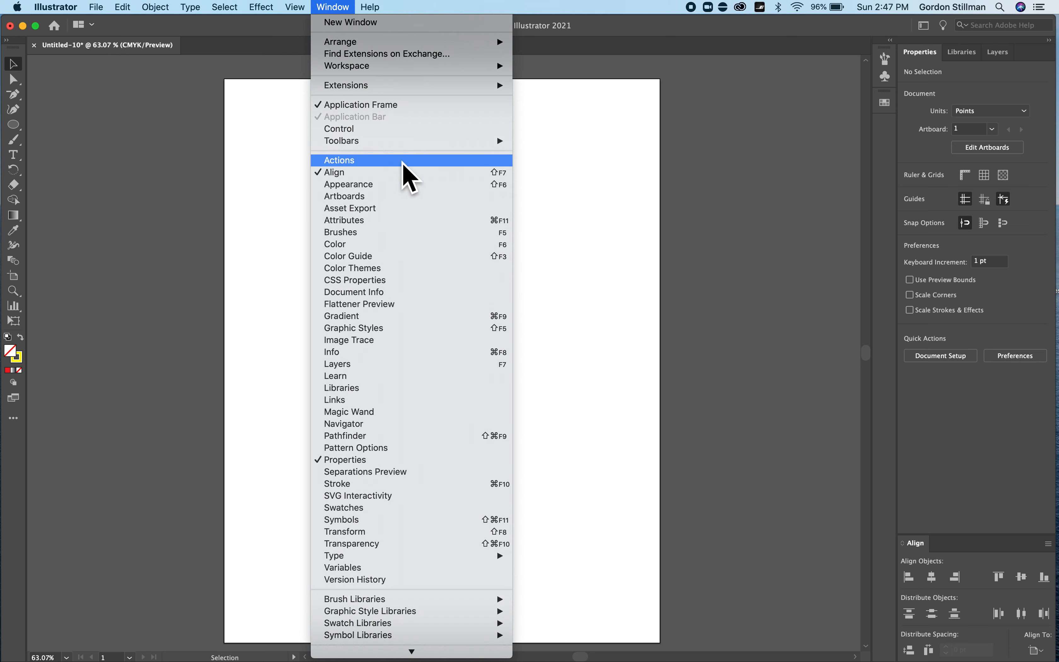
{"action": "mouse_move", "coordinate": [423, 87]}
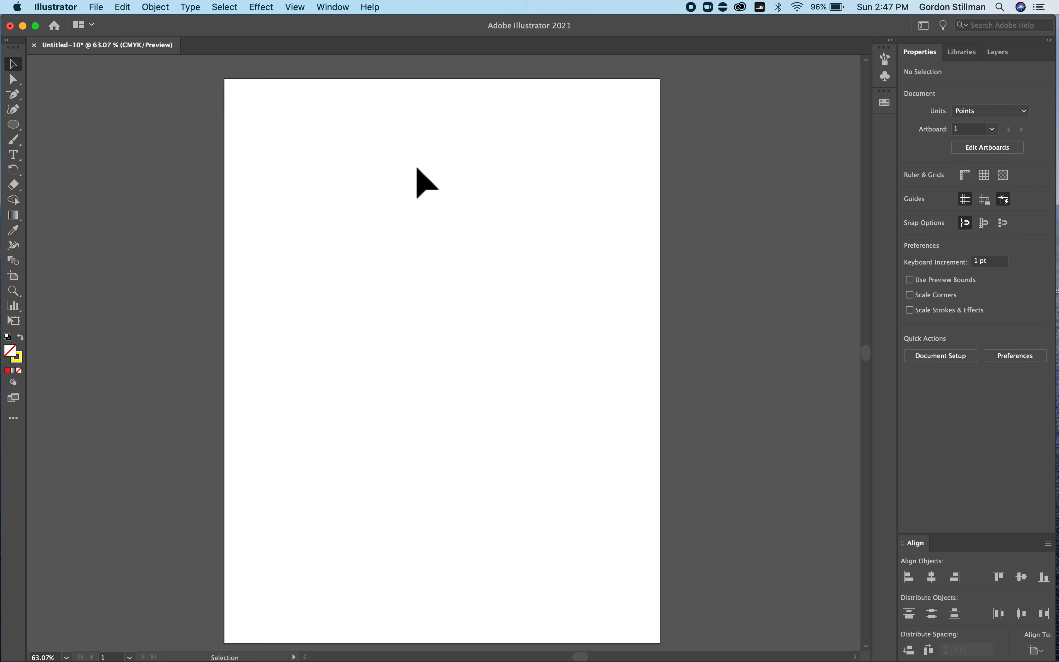
{"action": "mouse_move", "coordinate": [538, 182]}
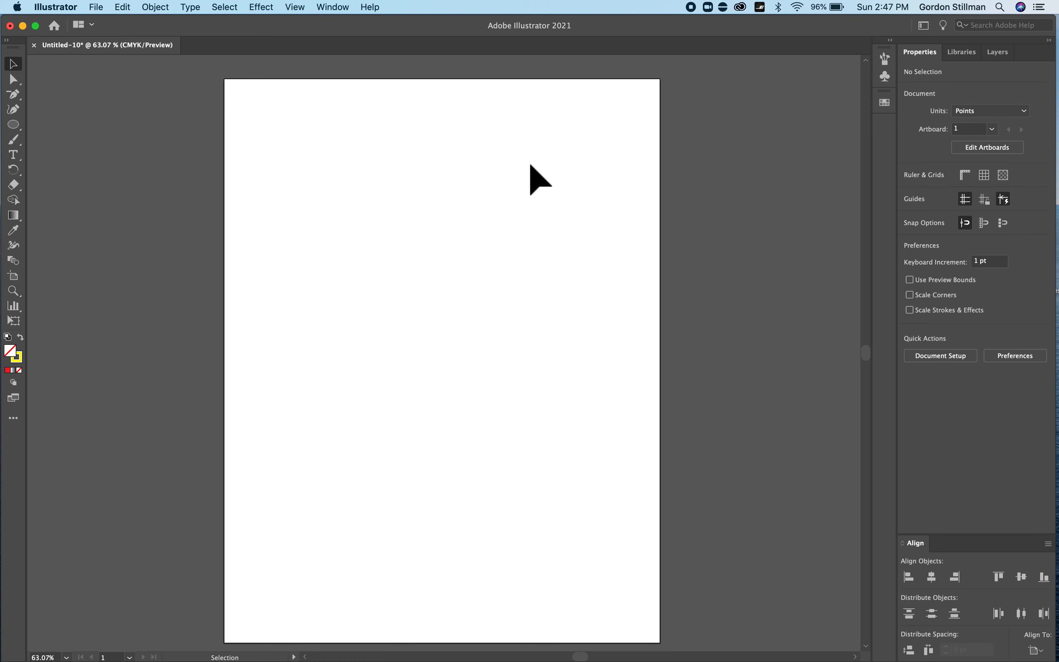
{"action": "mouse_move", "coordinate": [911, 111]}
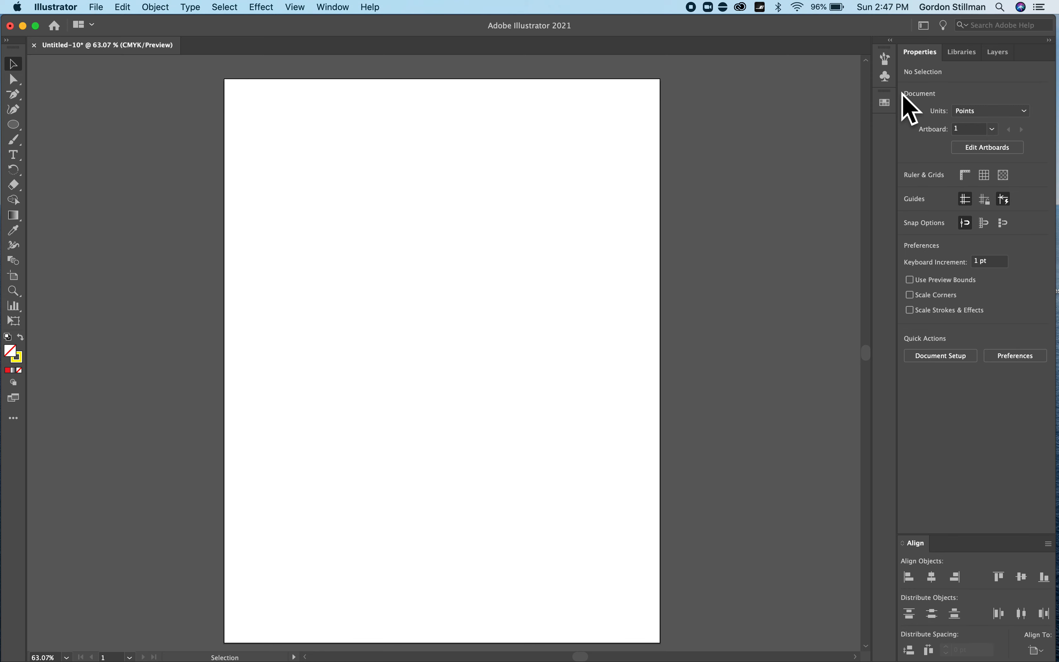
{"action": "left_click", "coordinate": [924, 25]}
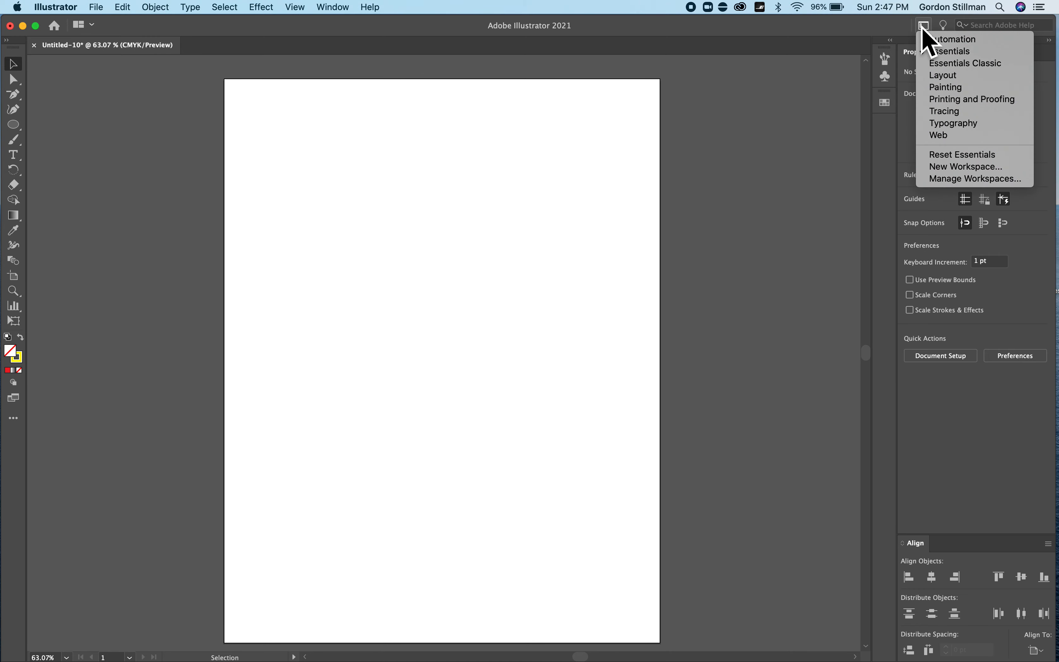
{"action": "mouse_move", "coordinate": [946, 111]}
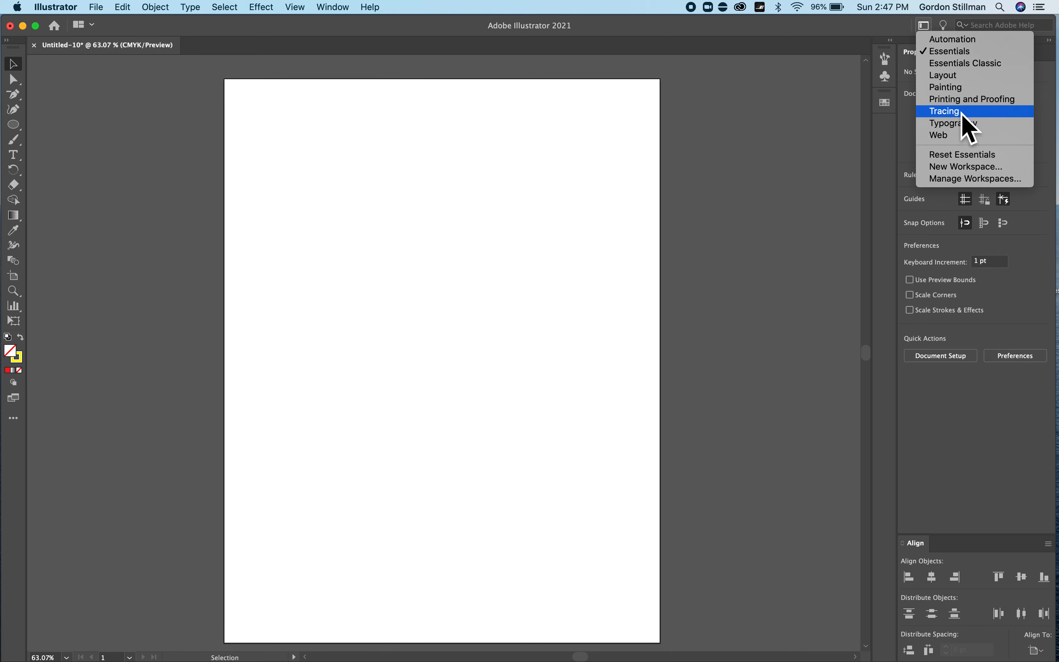
{"action": "mouse_move", "coordinate": [956, 63]}
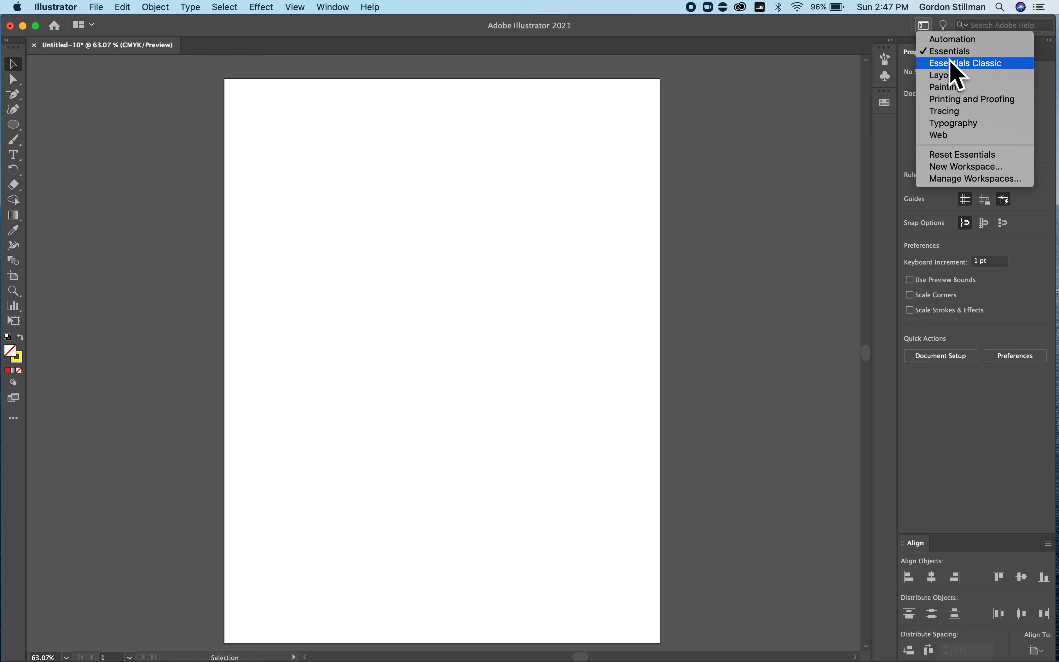
{"action": "mouse_move", "coordinate": [926, 189]}
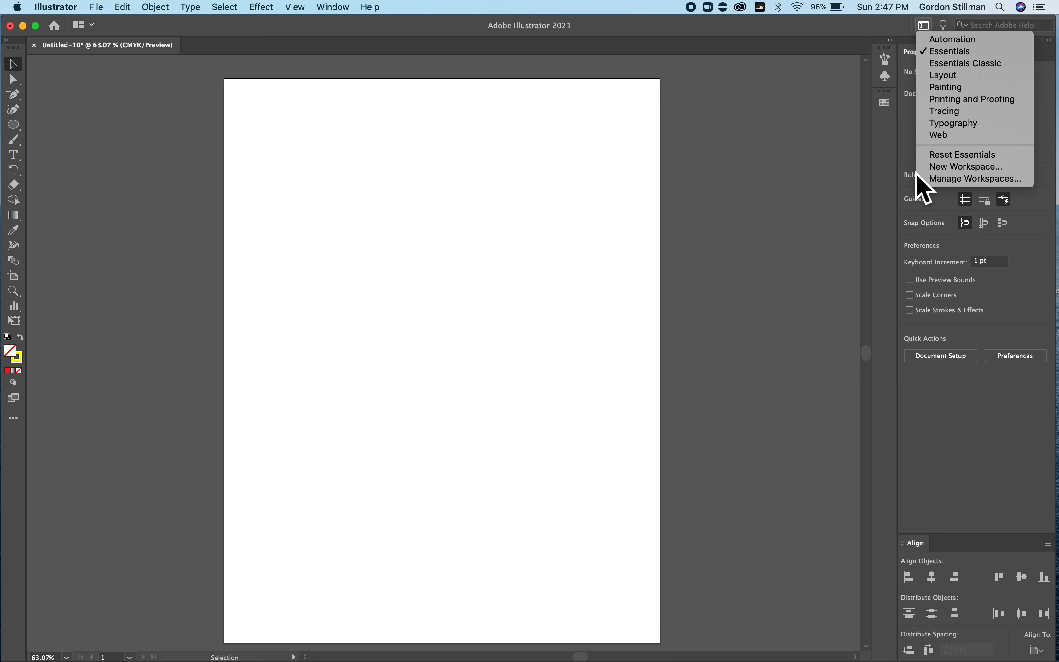
{"action": "mouse_move", "coordinate": [842, 108]}
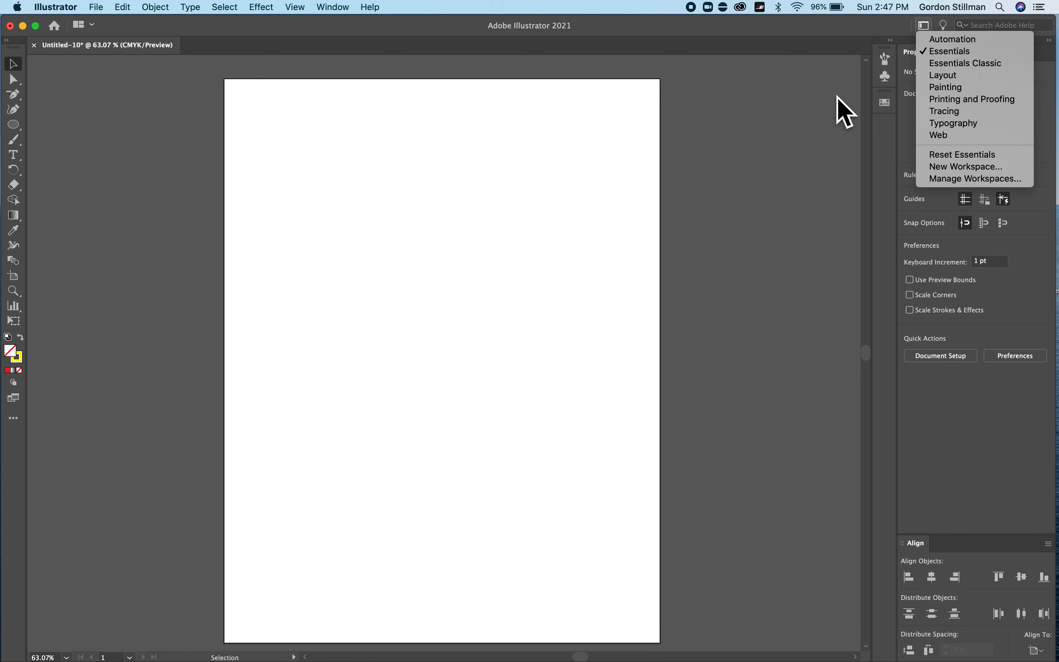
{"action": "left_click", "coordinate": [924, 25]}
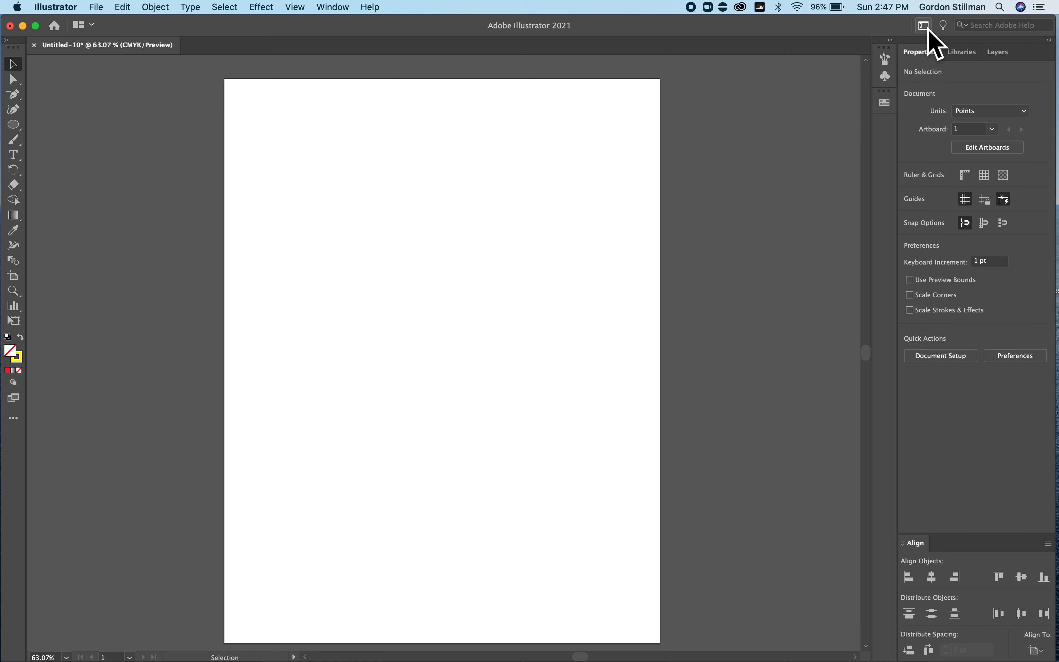
{"action": "mouse_move", "coordinate": [942, 25]}
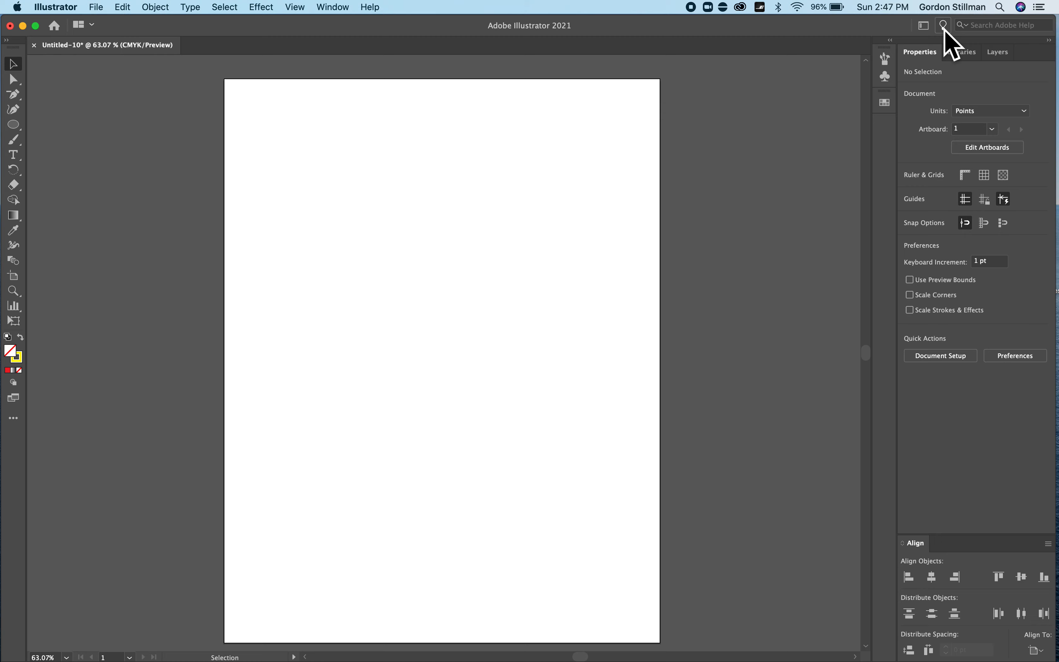
{"action": "left_click", "coordinate": [944, 25]}
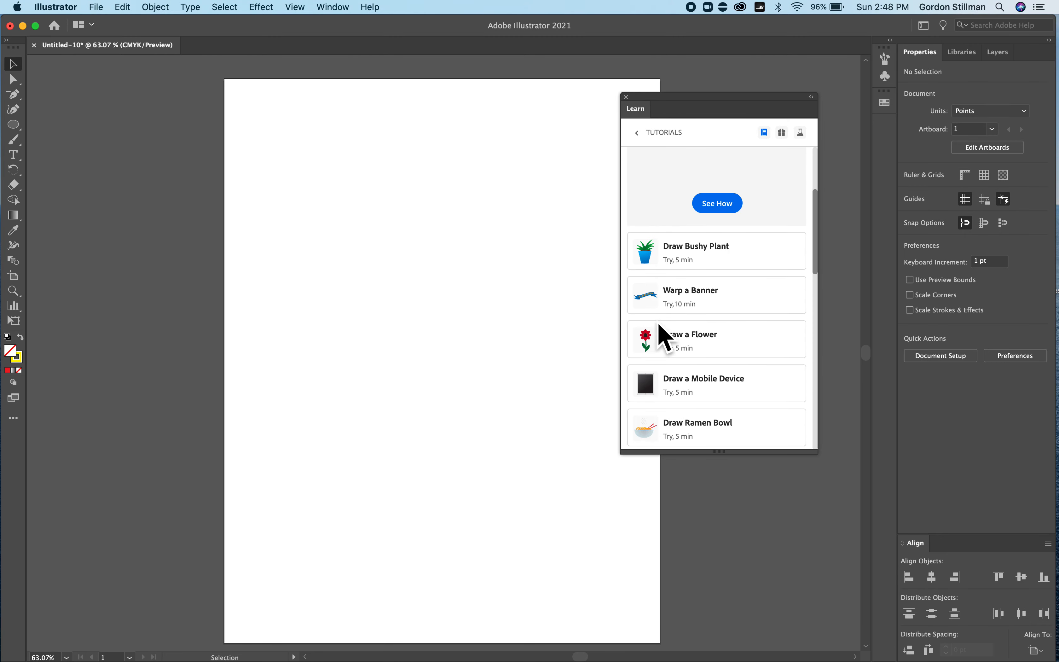
{"action": "scroll", "scroll_direction": "down", "scroll_amount": 3}
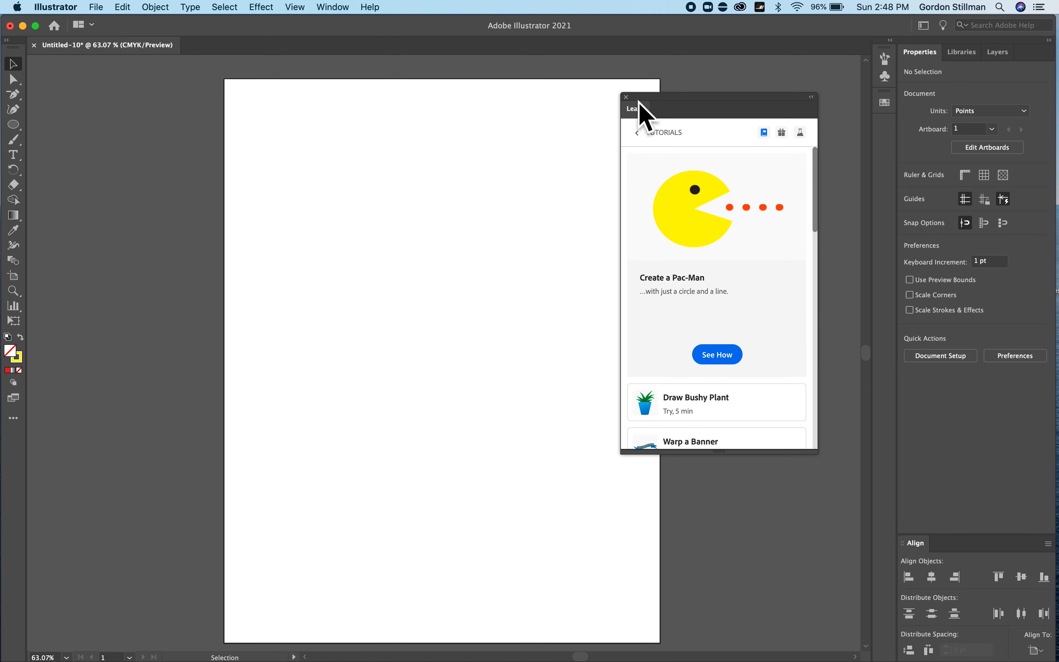
{"action": "mouse_move", "coordinate": [635, 108]}
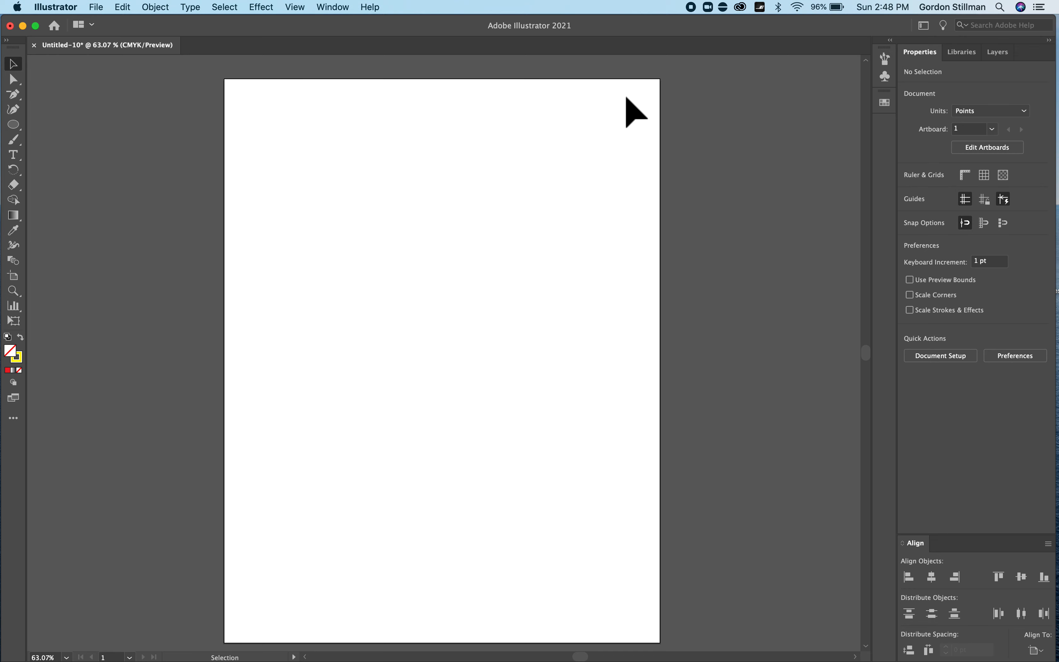
{"action": "mouse_move", "coordinate": [236, 266]}
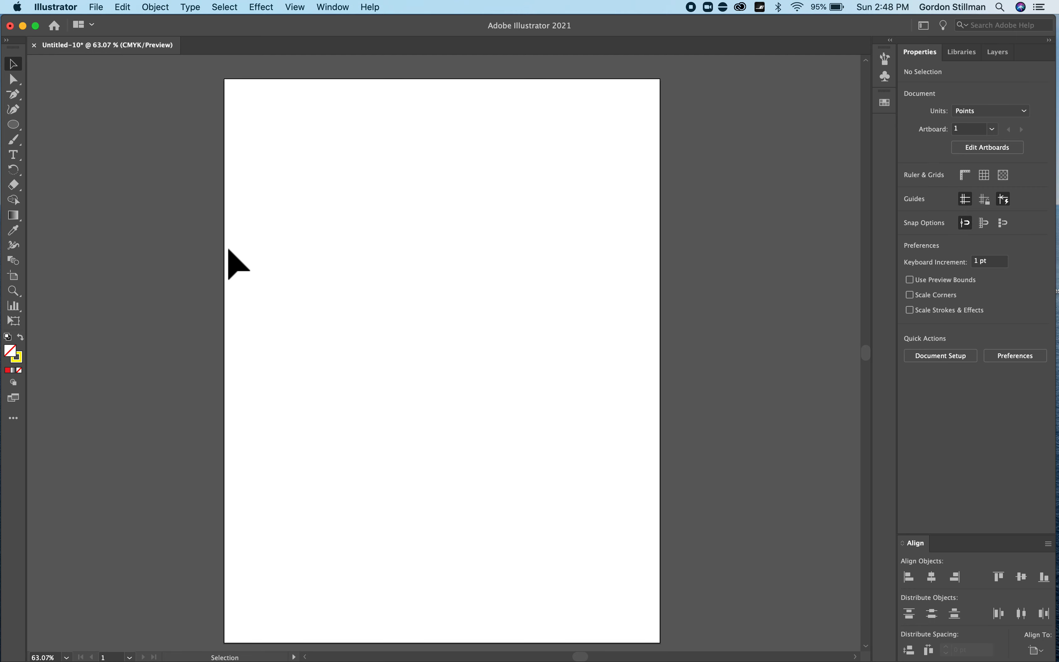
{"action": "mouse_move", "coordinate": [20, 142]}
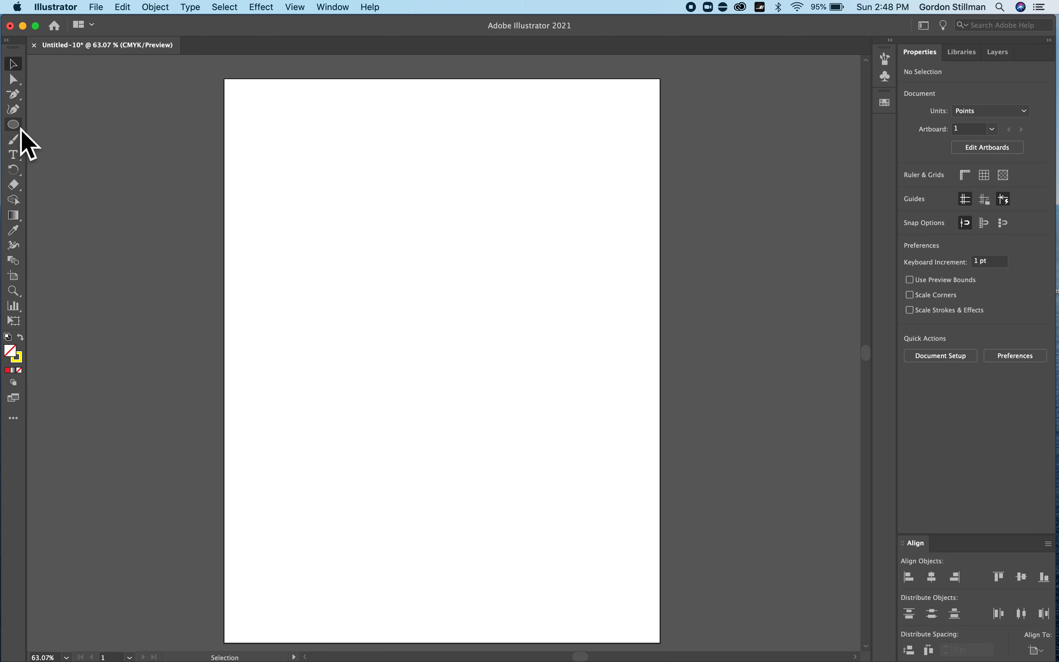
Make the Rectangle tool active with white fill and black stroke for new shapes.
{"action": "left_click", "coordinate": [13, 124]}
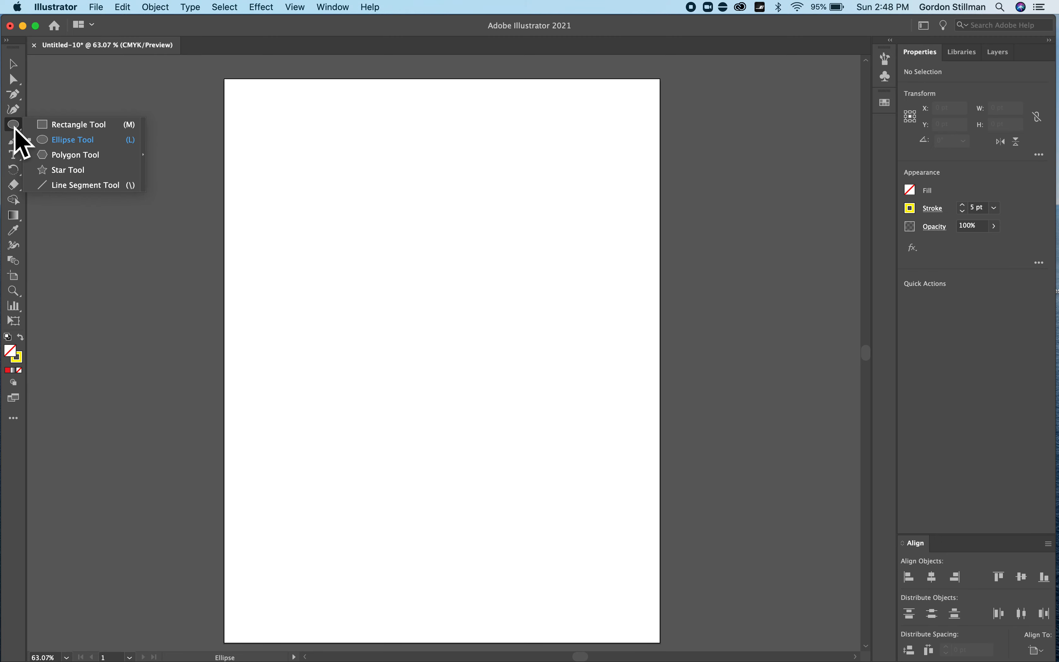
{"action": "mouse_move", "coordinate": [67, 169]}
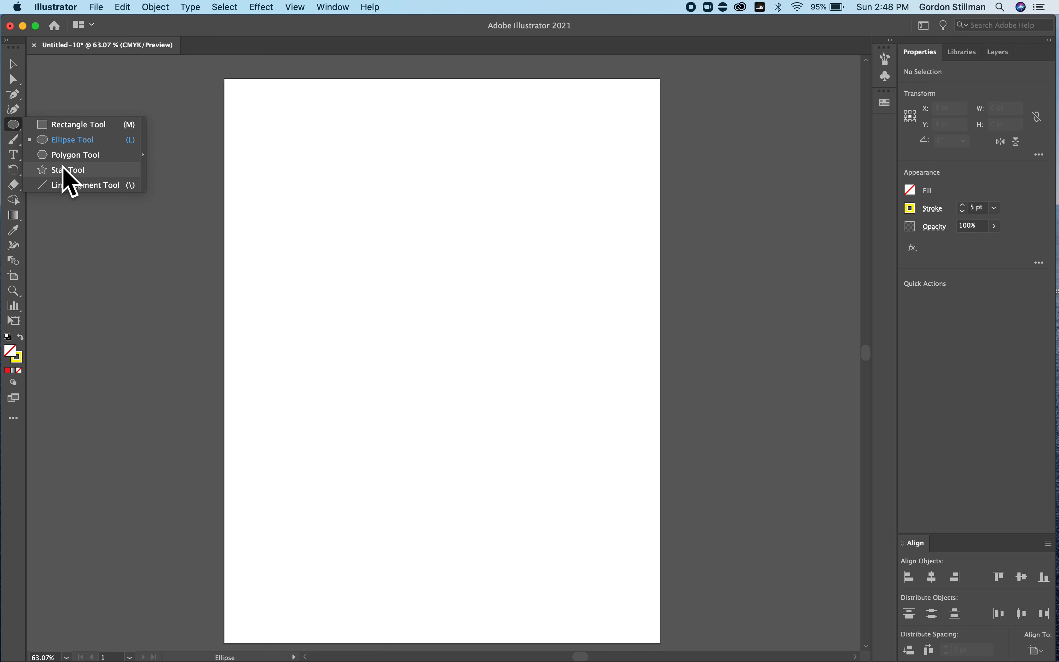
{"action": "left_click", "coordinate": [68, 169]}
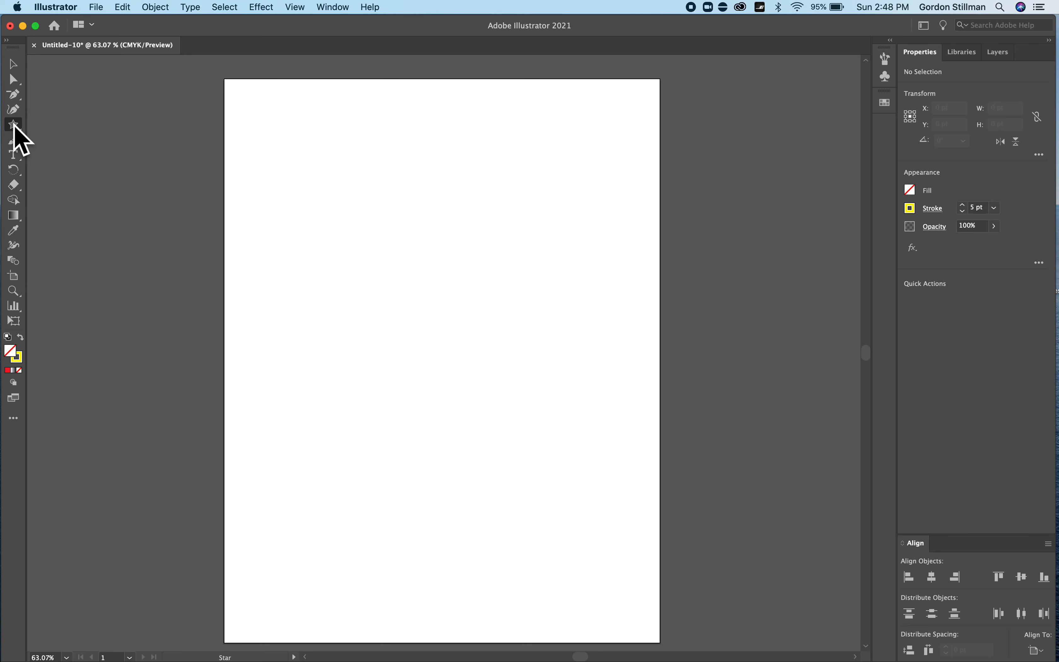
{"action": "left_click", "coordinate": [12, 124]}
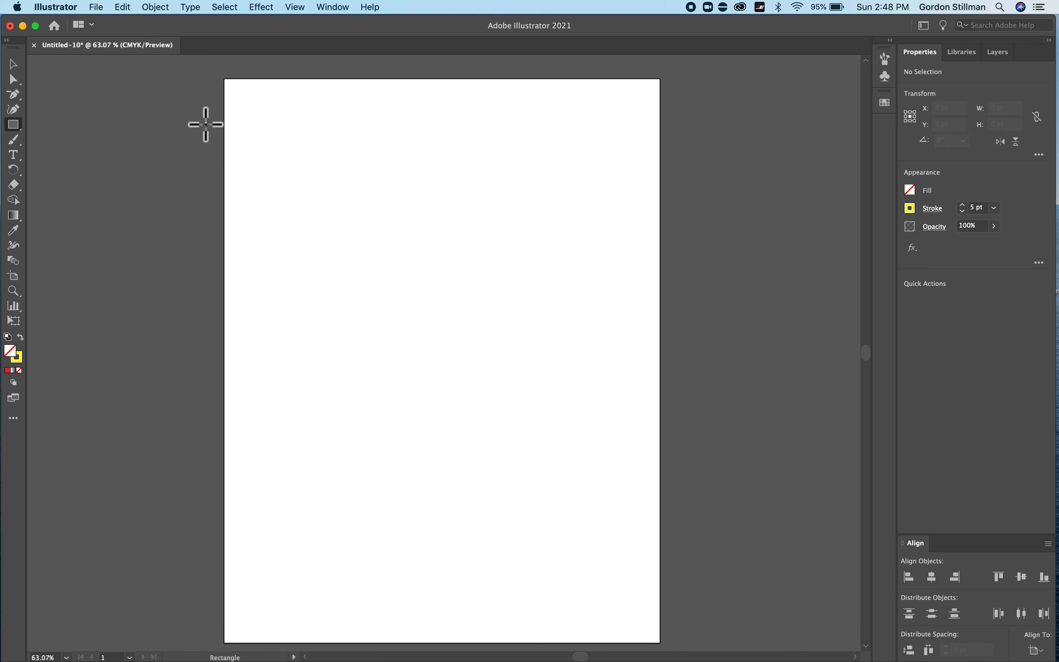
{"action": "mouse_move", "coordinate": [262, 109]}
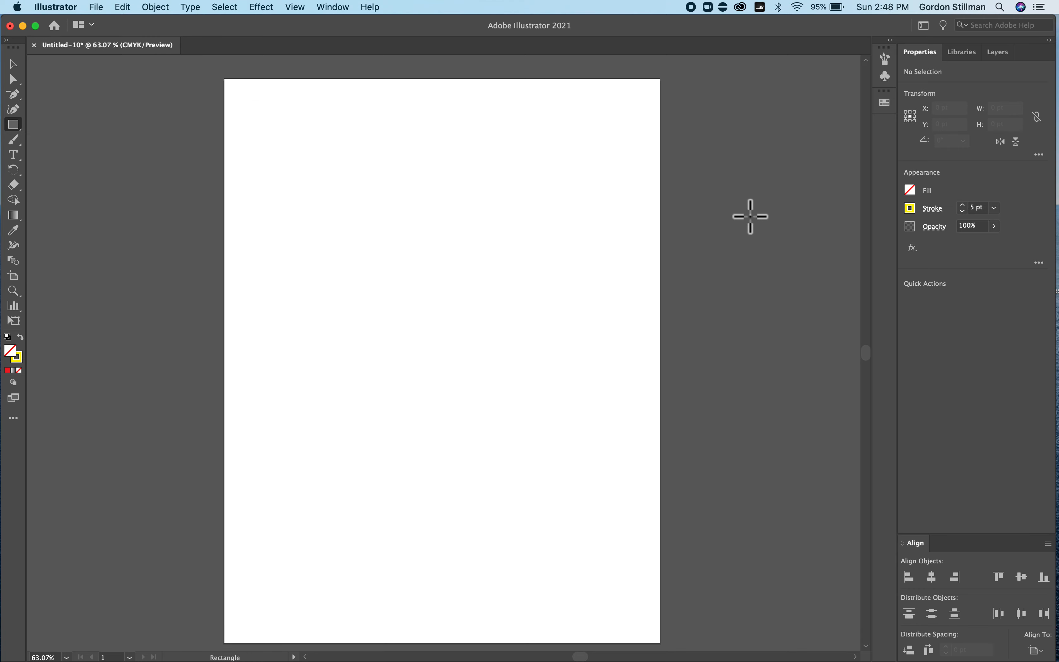
{"action": "left_click", "coordinate": [910, 209]}
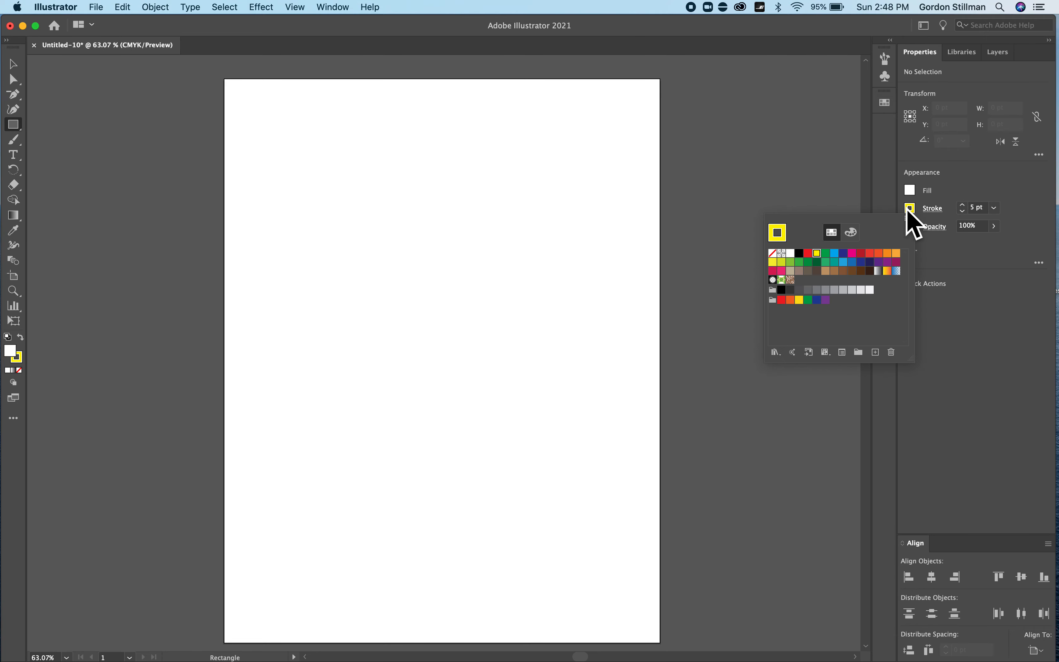
{"action": "left_click", "coordinate": [783, 254]}
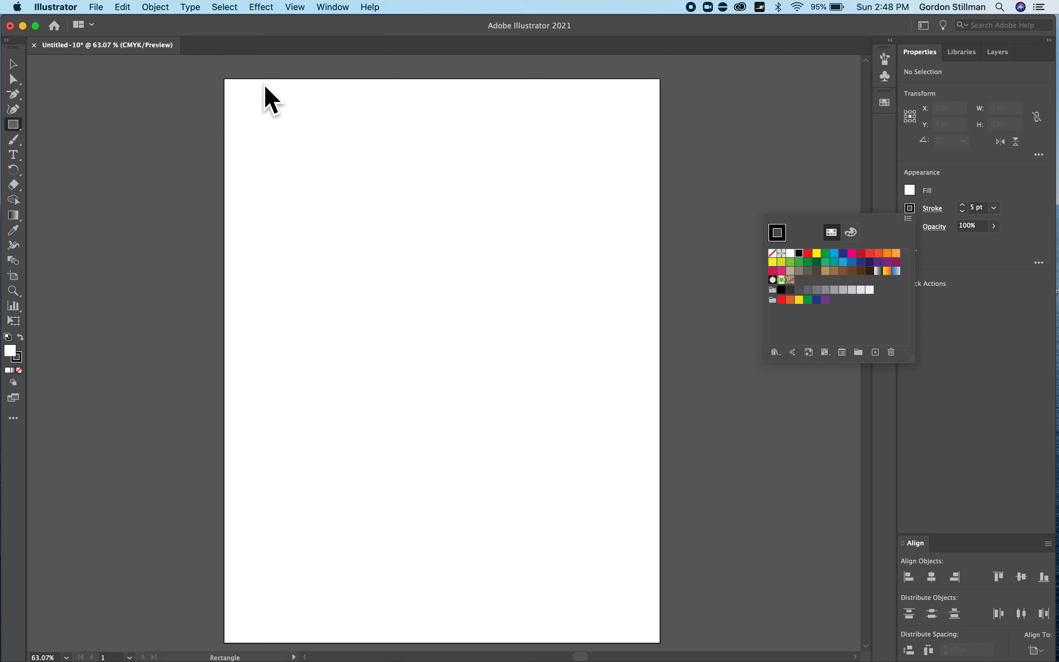
Draw a wide rectangle near the artboard top and a square of matching width beneath it.
{"action": "left_click_drag", "start_coordinate": [268, 93], "coordinate": [467, 255]}
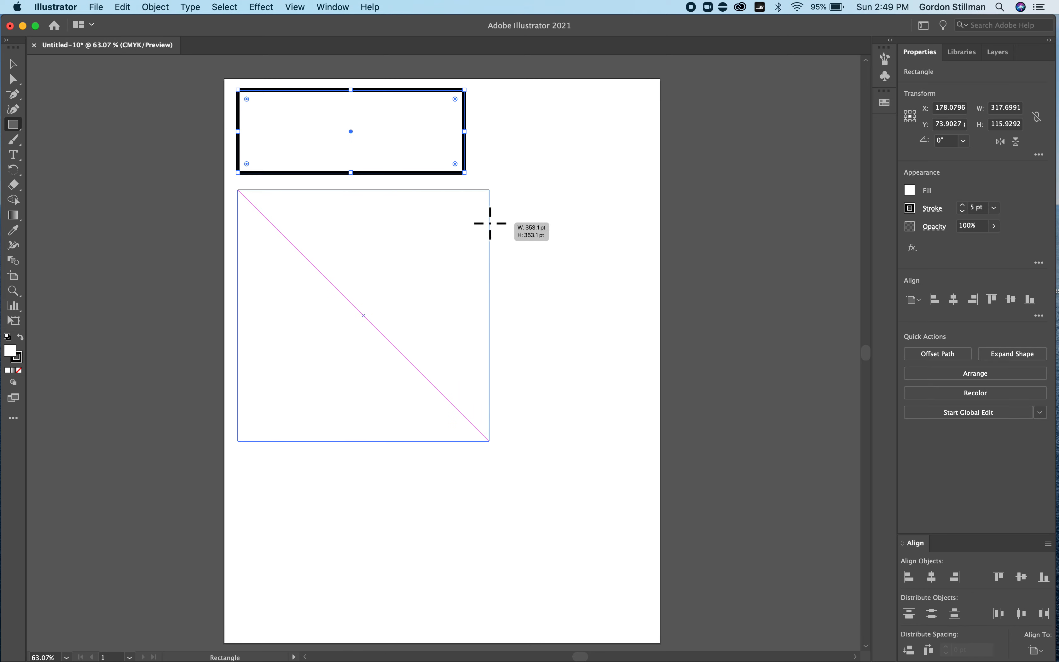
{"action": "left_click_drag", "start_coordinate": [486, 223], "coordinate": [454, 274]}
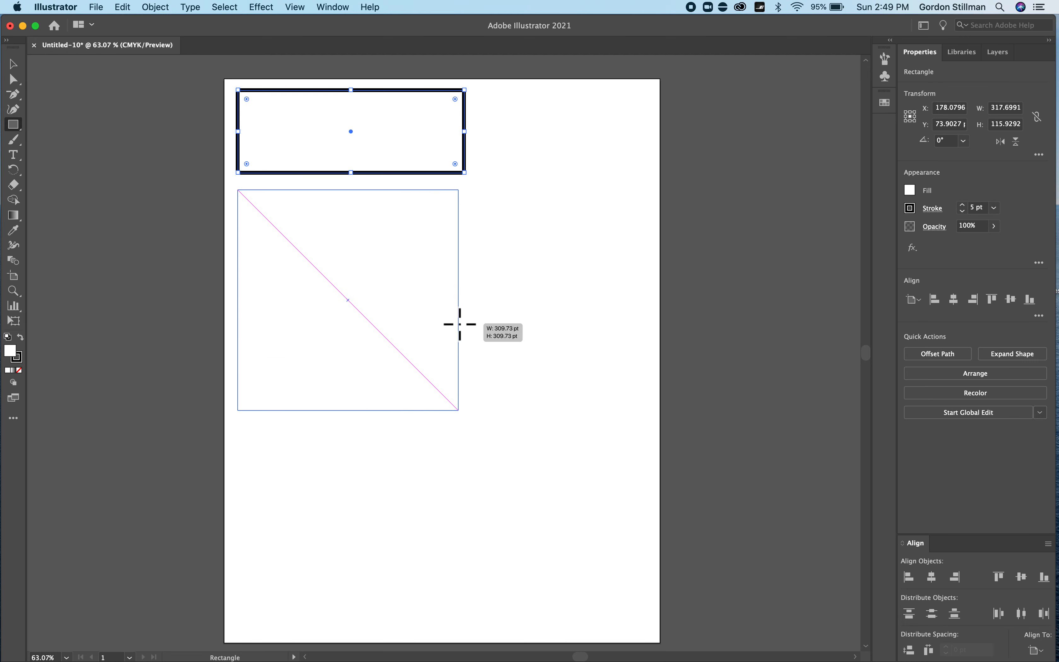
{"action": "left_click_drag", "start_coordinate": [447, 323], "coordinate": [465, 331]}
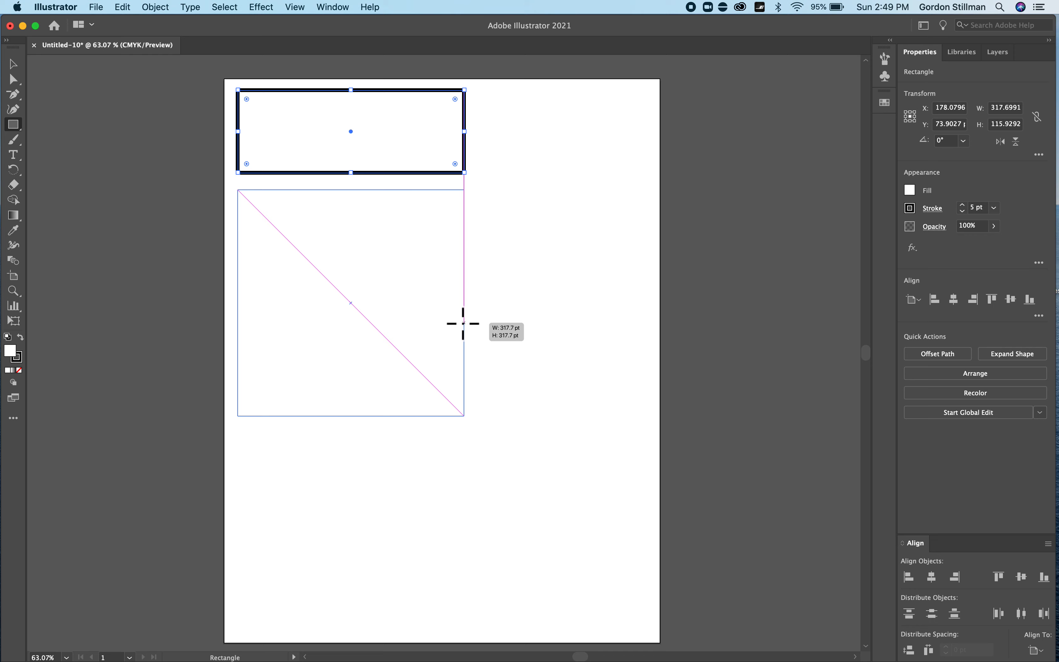
{"action": "left_click", "coordinate": [13, 124]}
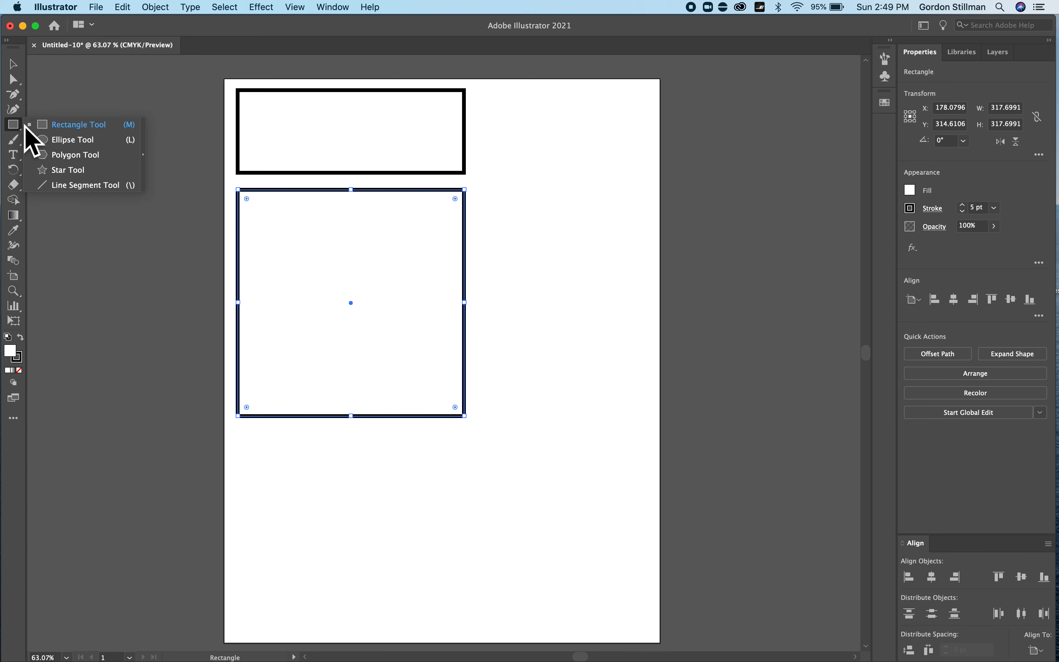
Draw a tall narrow ellipse inside the square with the Ellipse tool.
{"action": "left_click", "coordinate": [73, 139]}
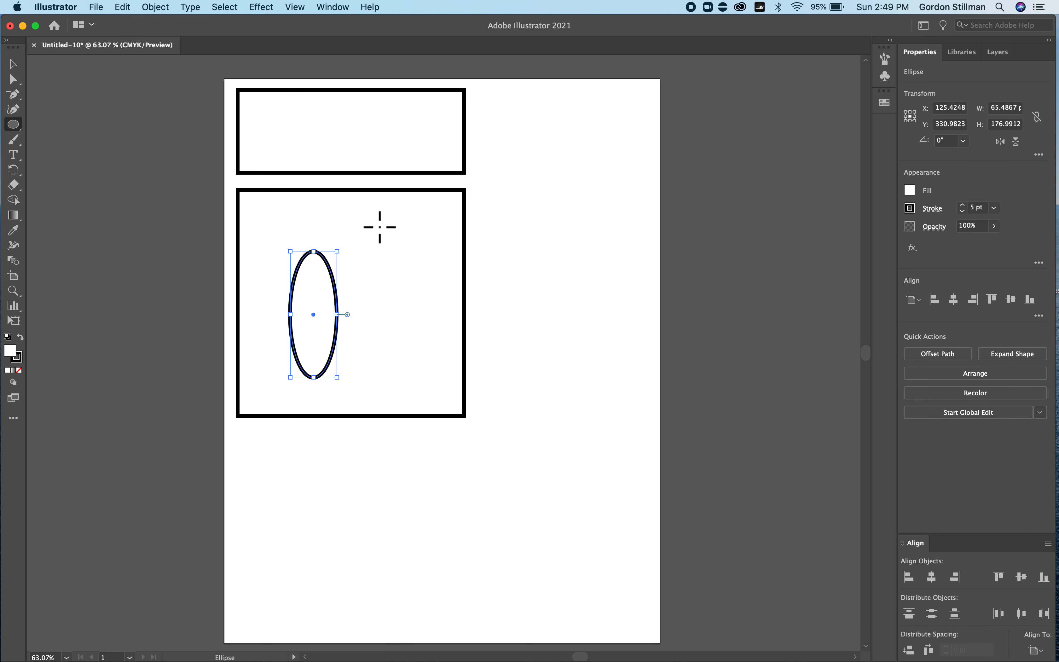
{"action": "left_click_drag", "start_coordinate": [379, 227], "coordinate": [560, 316]}
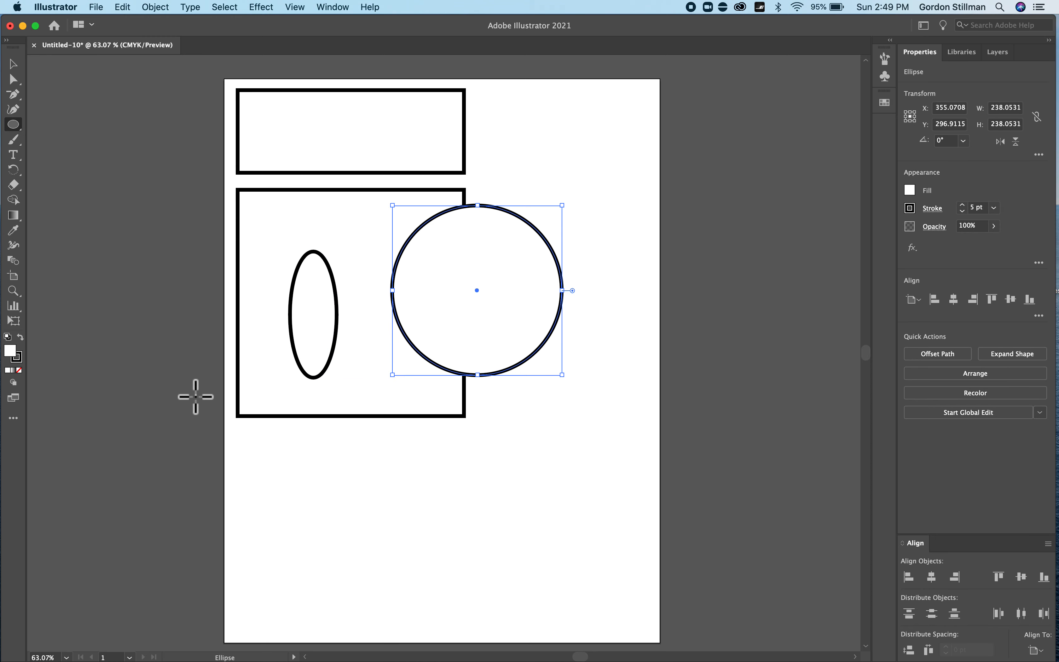
Draw a small triangle below the square and an 8-sided polygon over the circle's bottom.
{"action": "left_click", "coordinate": [13, 125]}
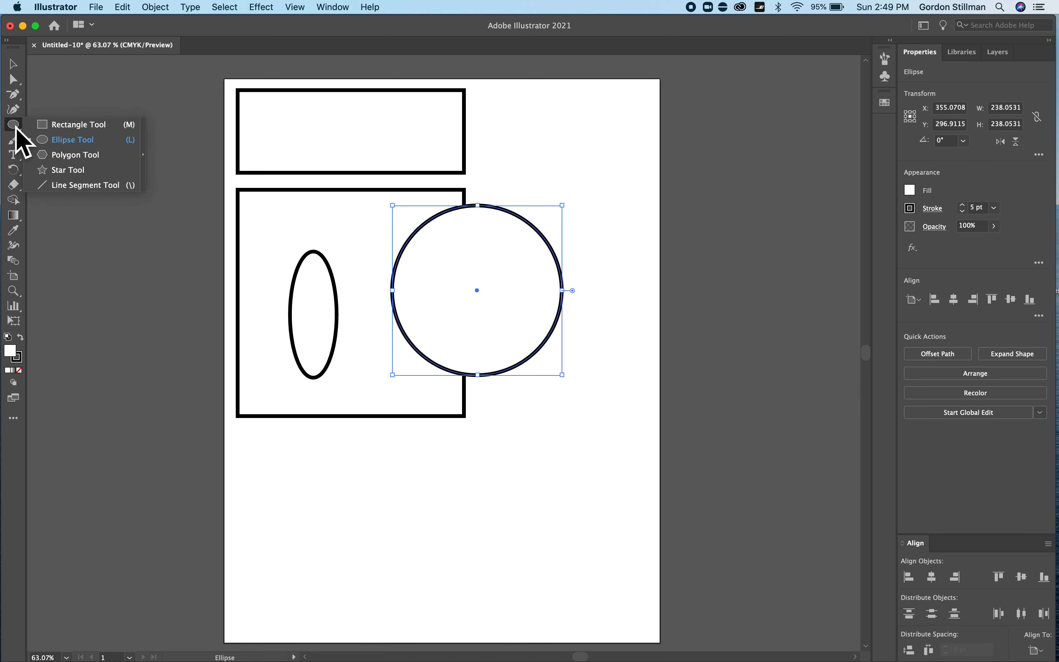
{"action": "mouse_move", "coordinate": [85, 155]}
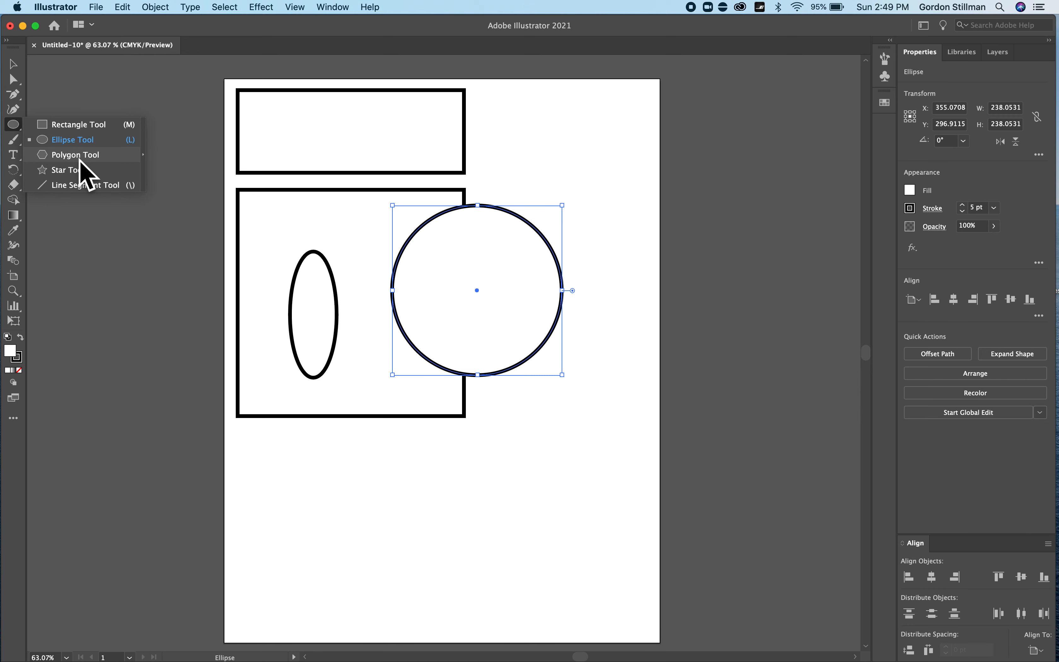
{"action": "left_click", "coordinate": [75, 155]}
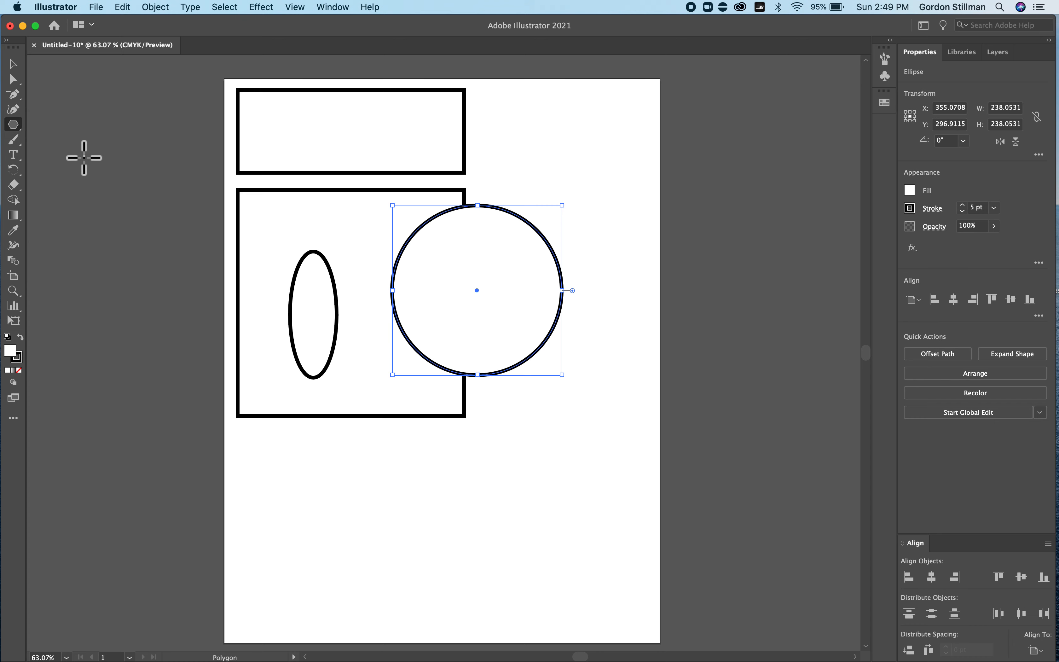
{"action": "mouse_move", "coordinate": [389, 441]}
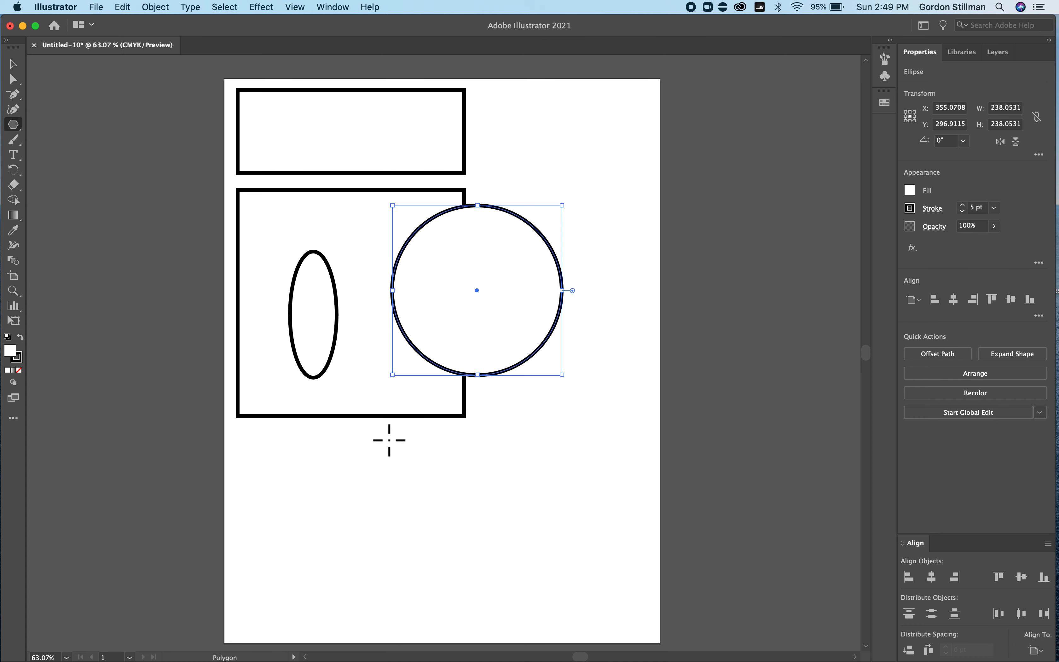
{"action": "left_click_drag", "start_coordinate": [371, 414], "coordinate": [370, 585]}
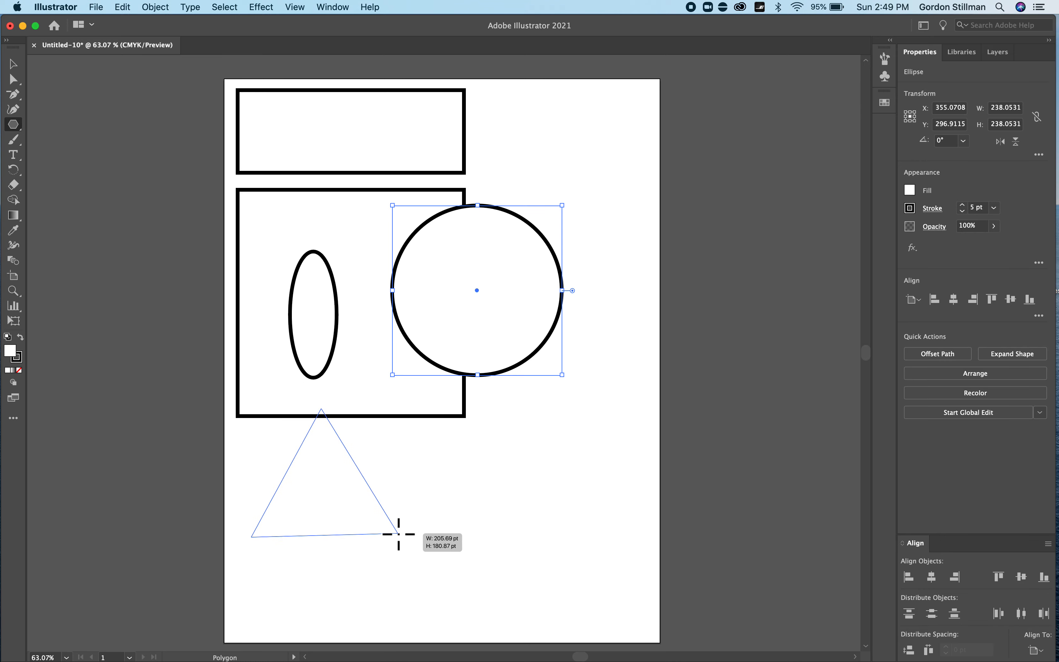
{"action": "left_click_drag", "start_coordinate": [322, 454], "coordinate": [366, 517]}
{"action": "type", "text": "8"}
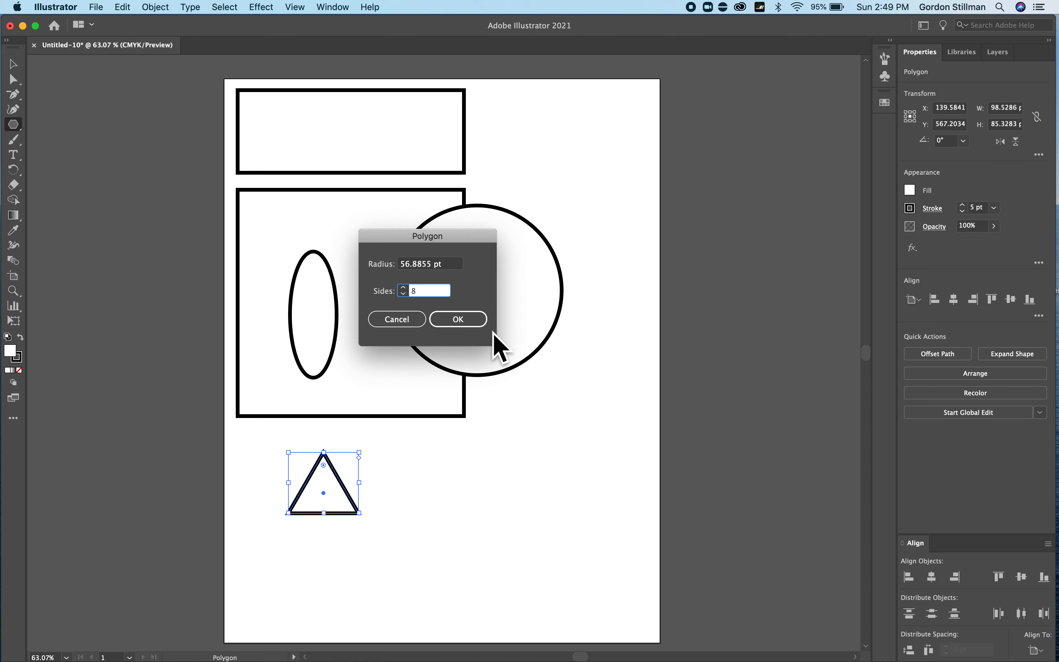
{"action": "left_click", "coordinate": [457, 319]}
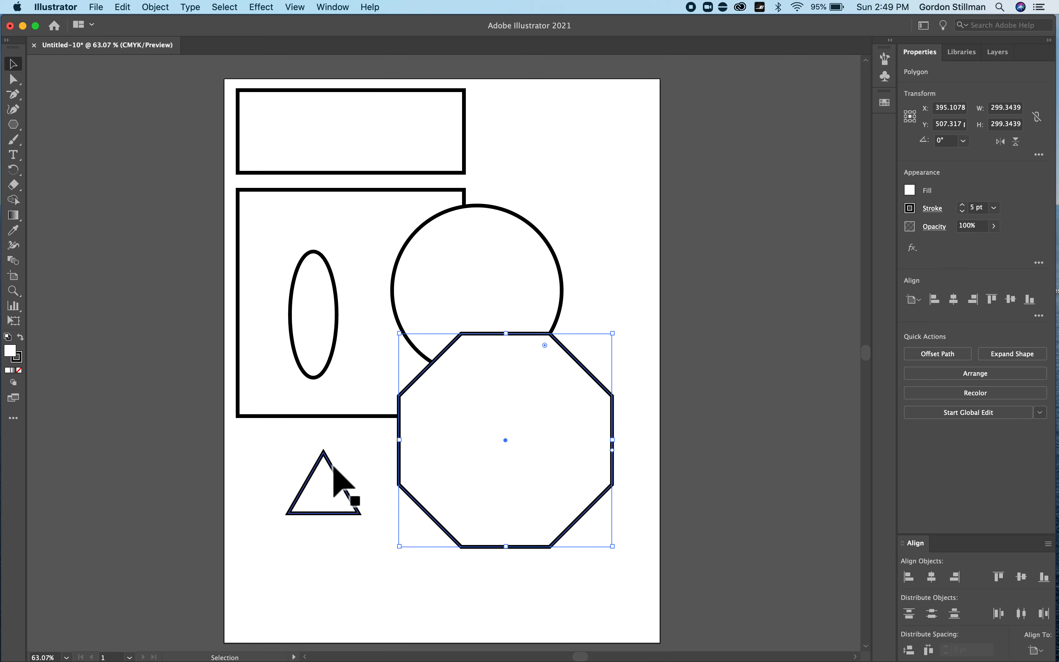
Squash the triangle flat and move it to the octagon's centre, behind the octagon.
{"action": "left_click", "coordinate": [323, 480]}
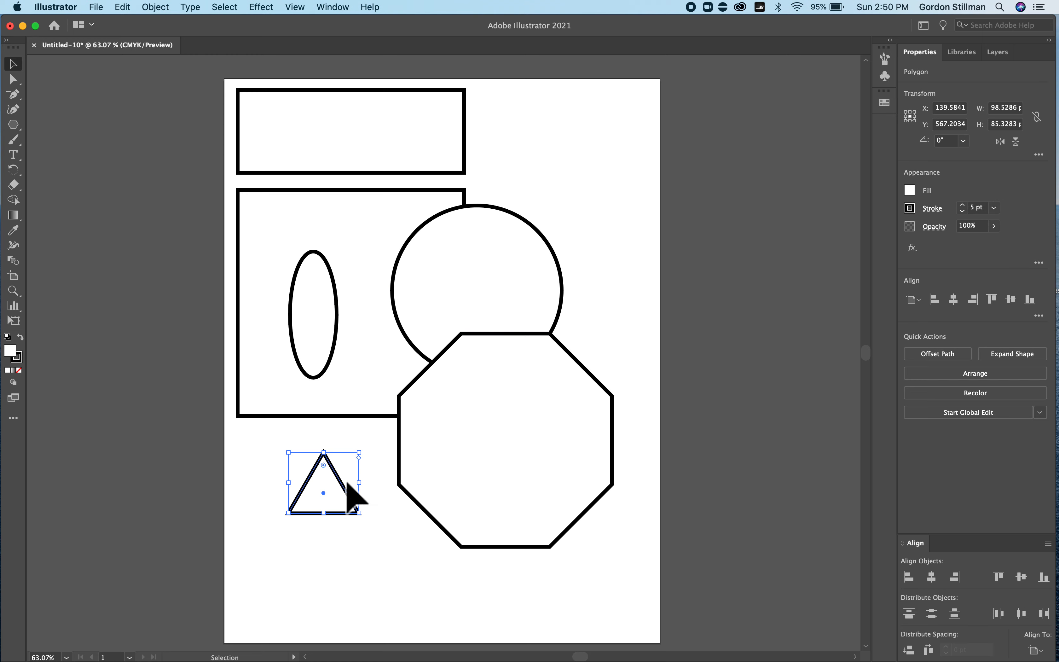
{"action": "left_click_drag", "start_coordinate": [361, 481], "coordinate": [324, 484]}
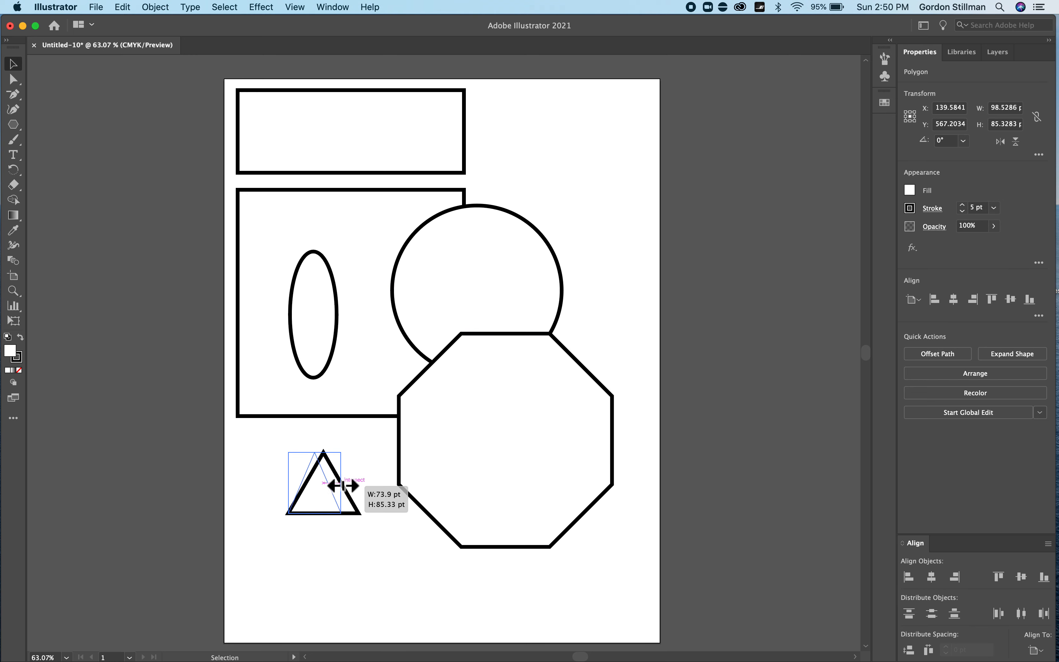
{"action": "left_click_drag", "start_coordinate": [348, 485], "coordinate": [313, 485]}
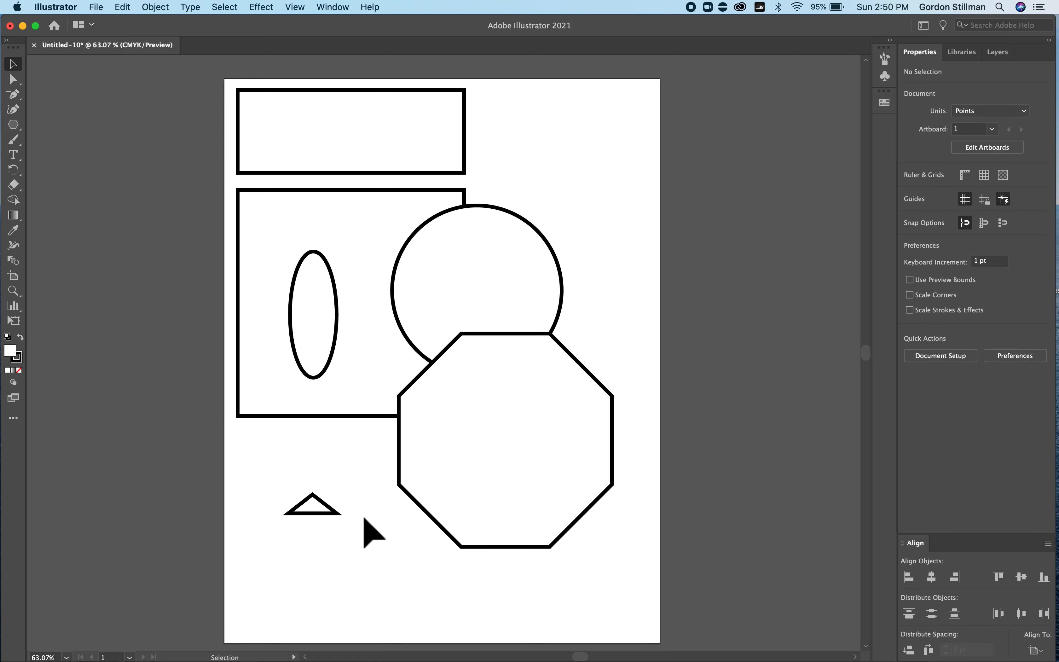
{"action": "left_click", "coordinate": [310, 505]}
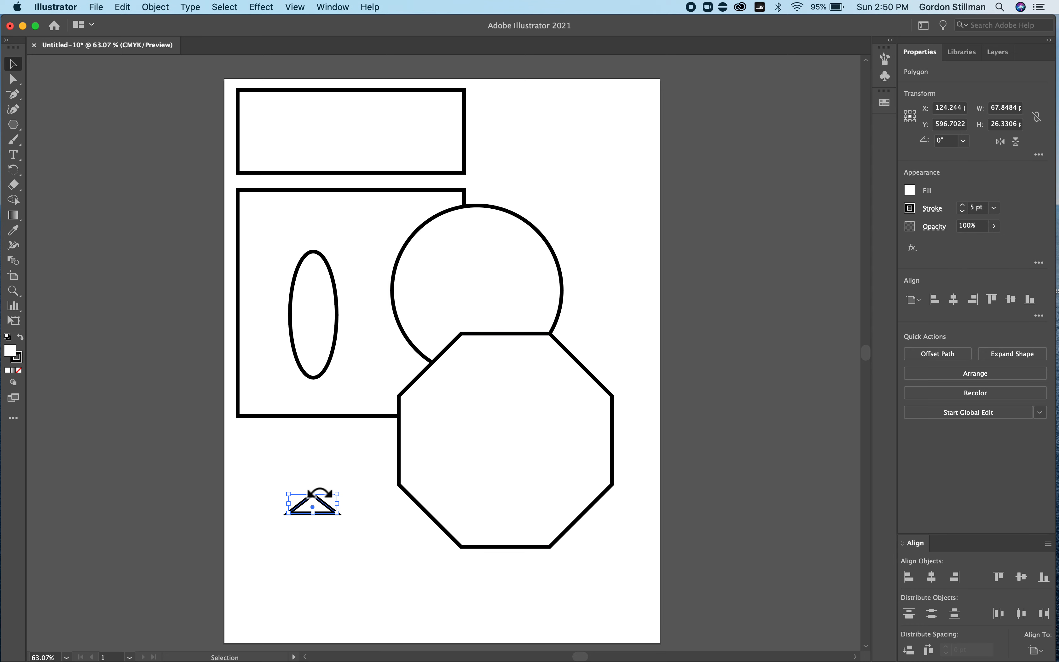
{"action": "left_click_drag", "start_coordinate": [312, 503], "coordinate": [499, 443]}
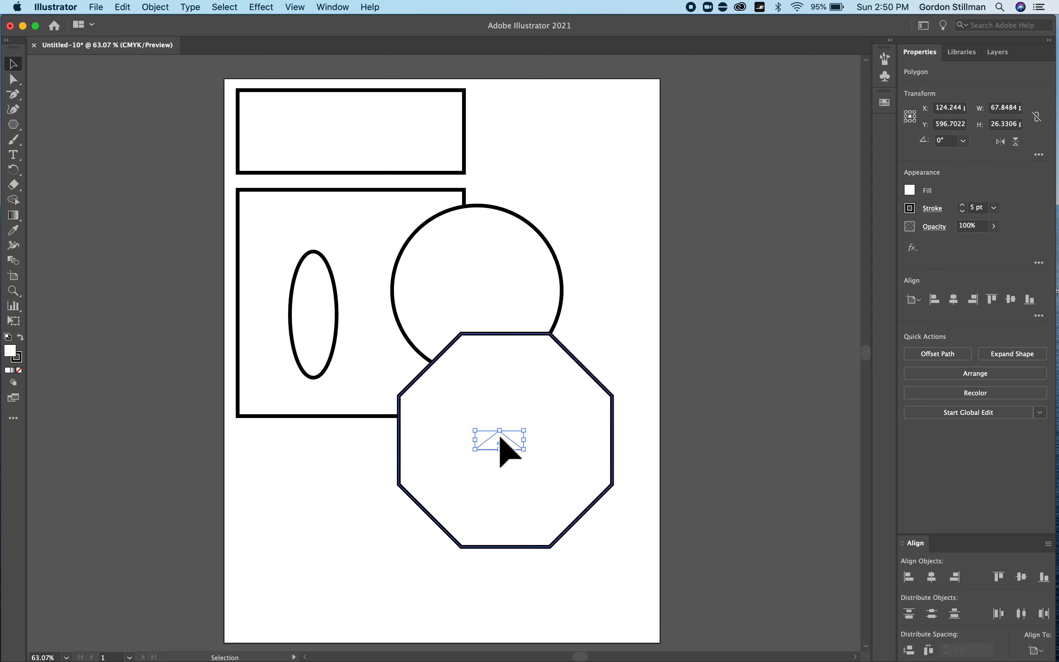
{"action": "left_click_drag", "start_coordinate": [499, 436], "coordinate": [425, 376]}
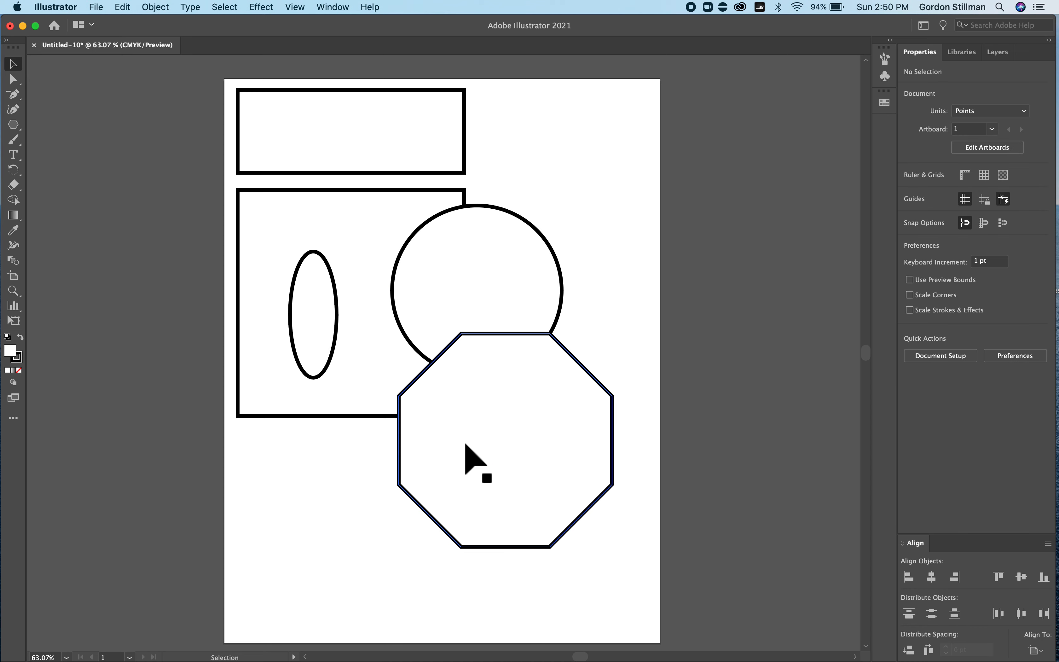
{"action": "mouse_move", "coordinate": [513, 449]}
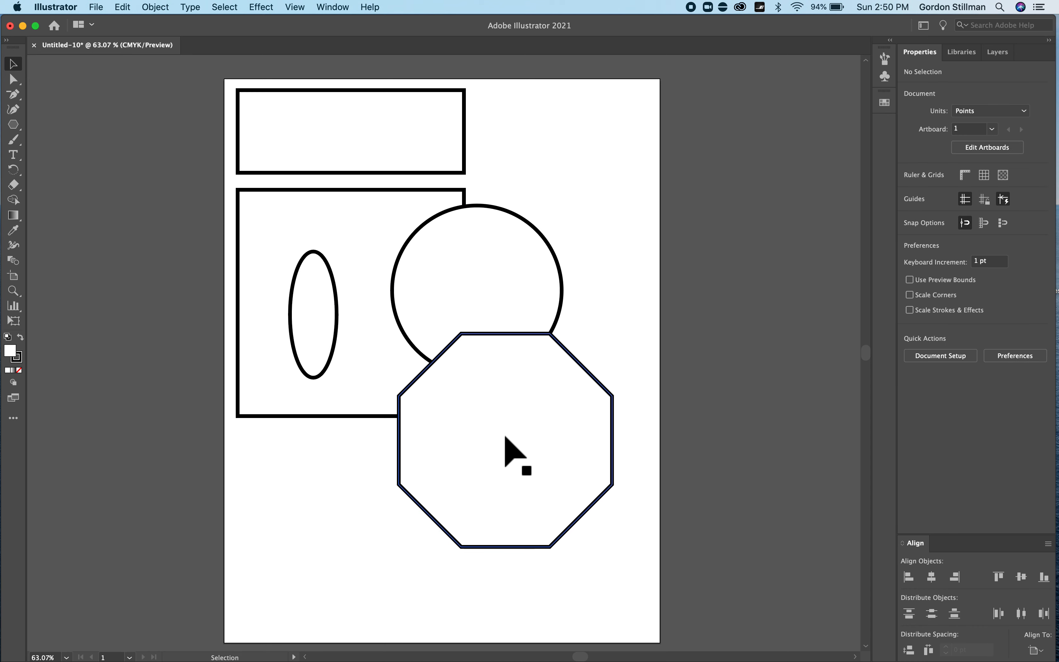
{"action": "mouse_move", "coordinate": [555, 435]}
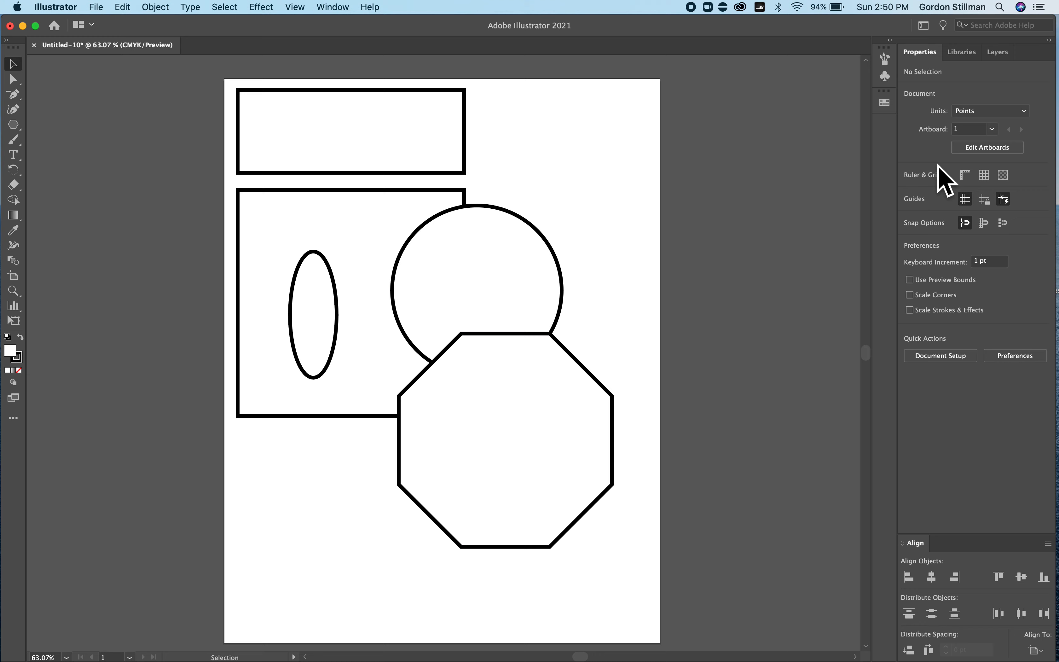
{"action": "mouse_move", "coordinate": [621, 399]}
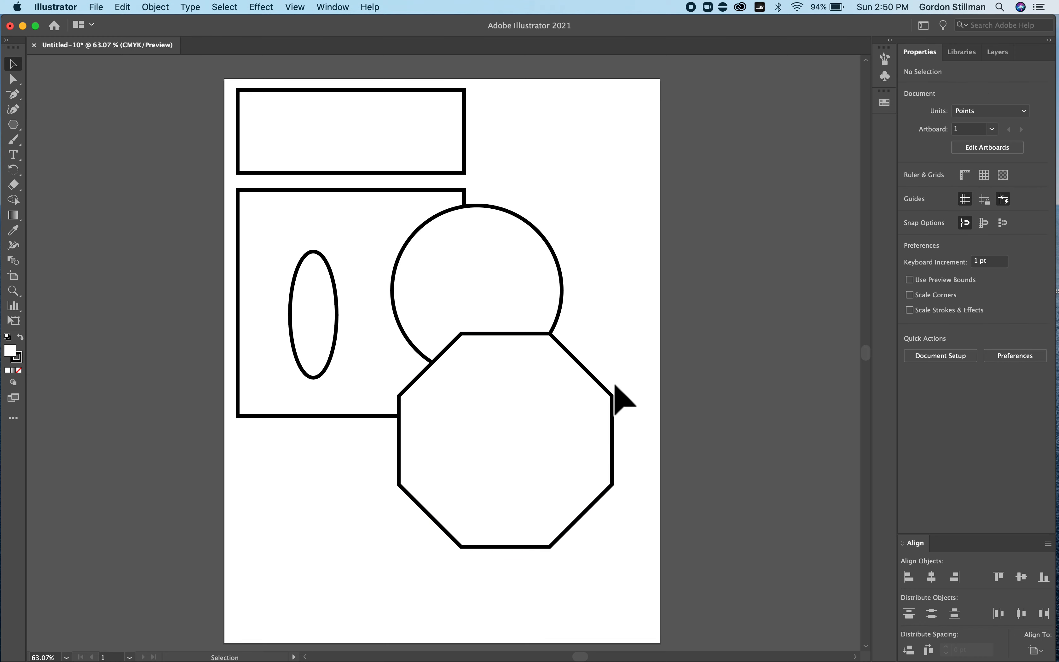
Select the octagon and give it a yellow fill after trying blue.
{"action": "left_click", "coordinate": [506, 439]}
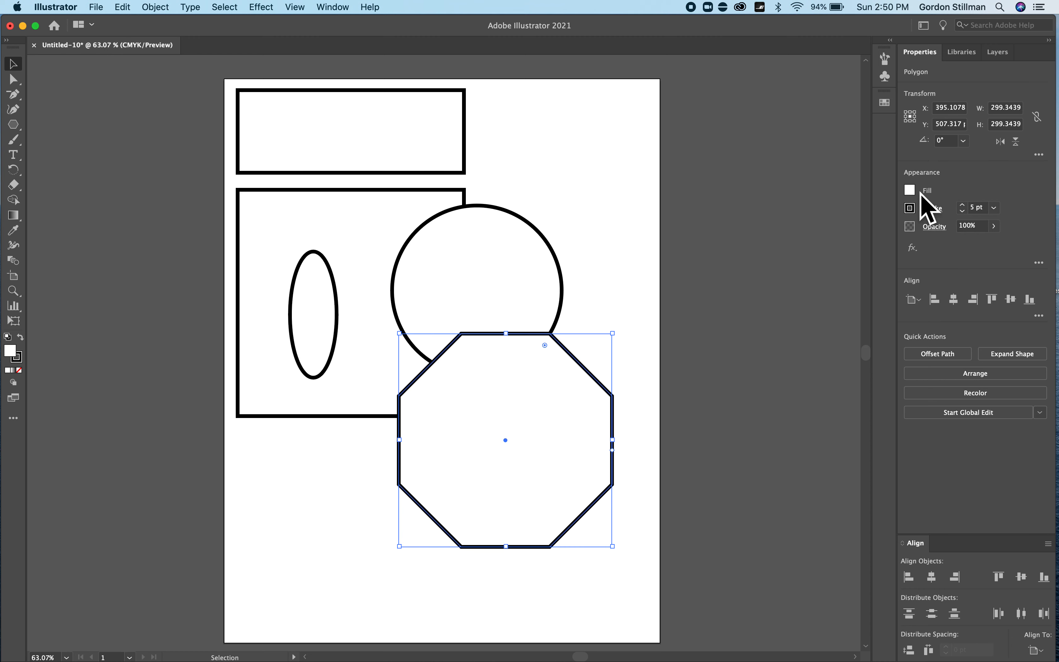
{"action": "left_click", "coordinate": [910, 190]}
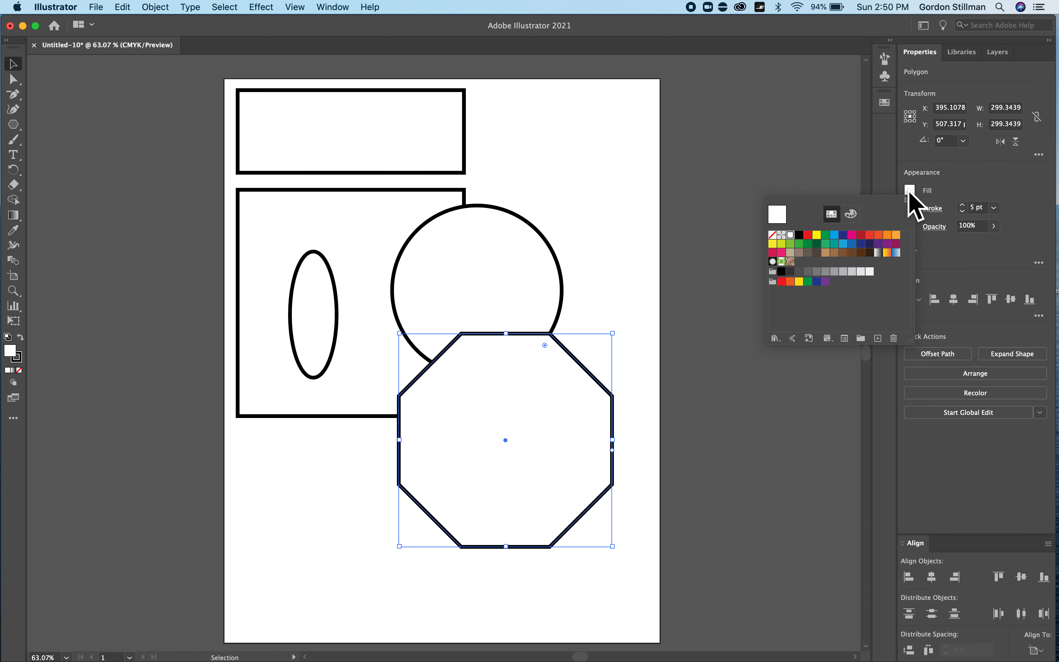
{"action": "left_click", "coordinate": [816, 234]}
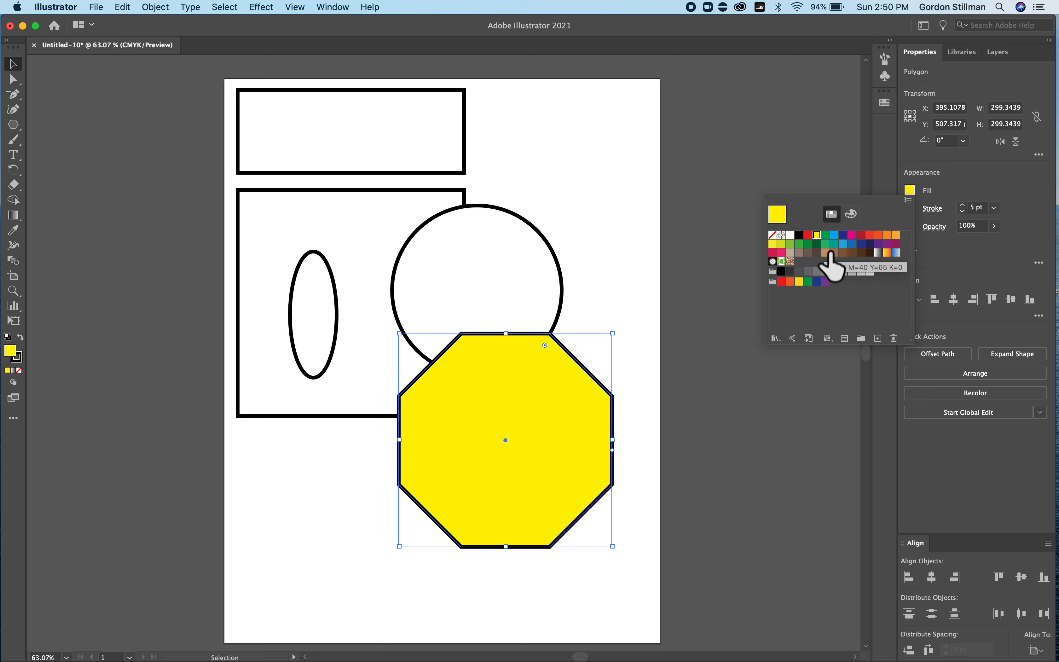
{"action": "left_click", "coordinate": [816, 235]}
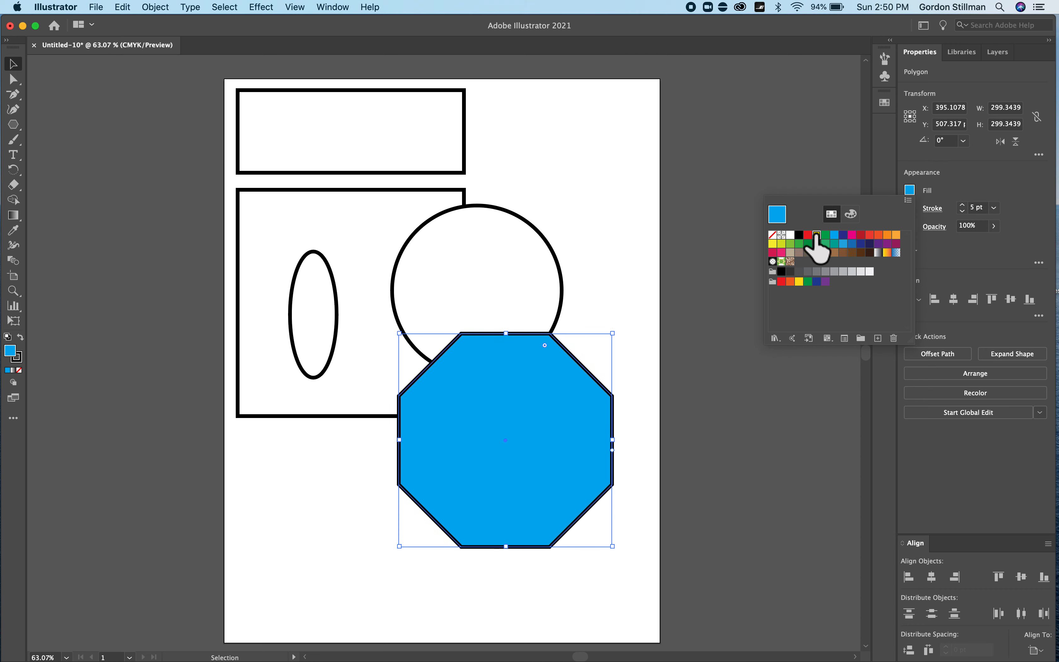
{"action": "left_click", "coordinate": [817, 253]}
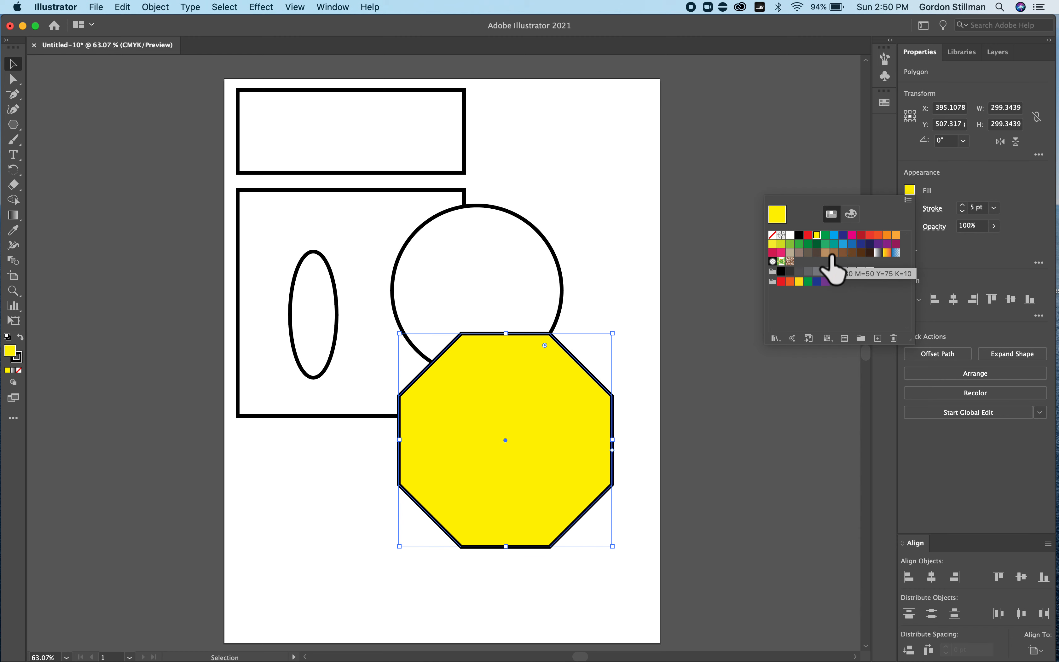
{"action": "mouse_move", "coordinate": [796, 248]}
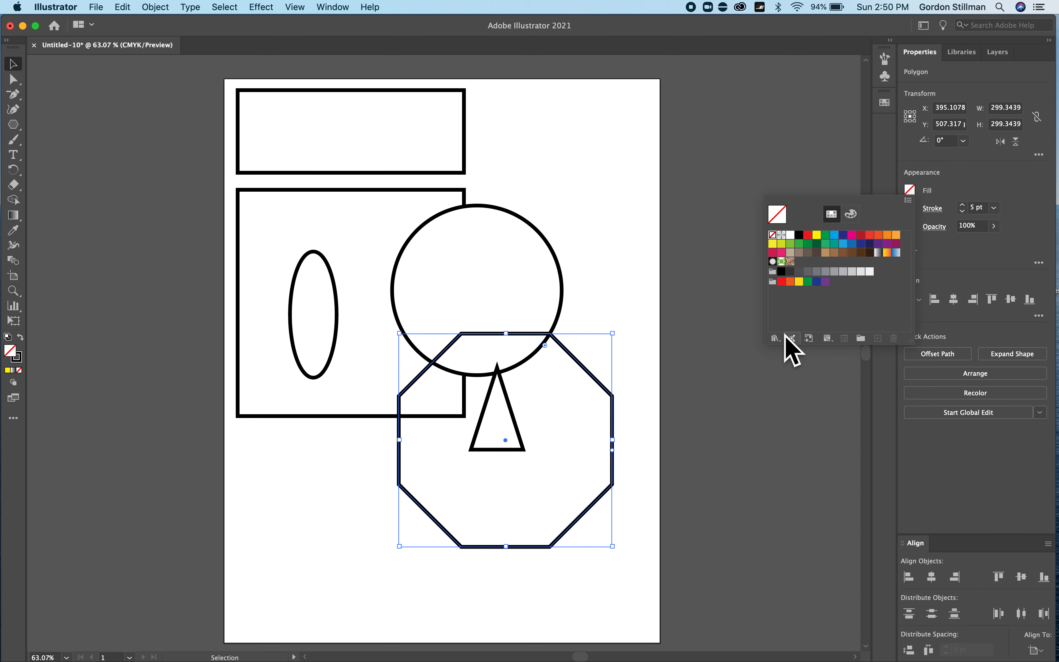
{"action": "mouse_move", "coordinate": [823, 241]}
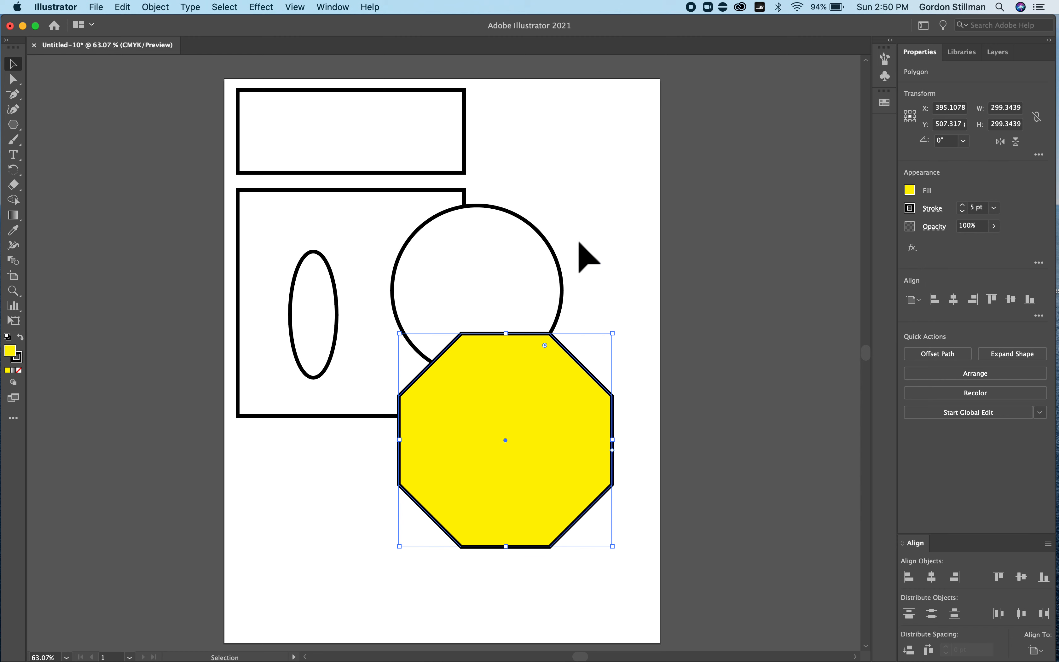
{"action": "mouse_move", "coordinate": [921, 228]}
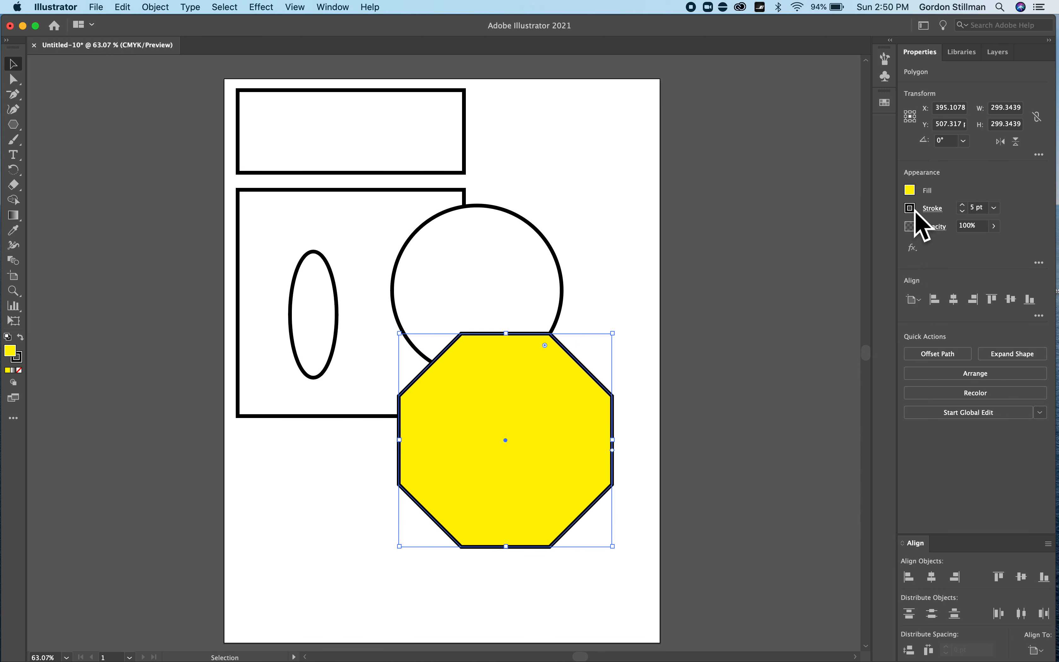
Make the octagon's outline blue and 18 pt thick.
{"action": "left_click", "coordinate": [910, 208]}
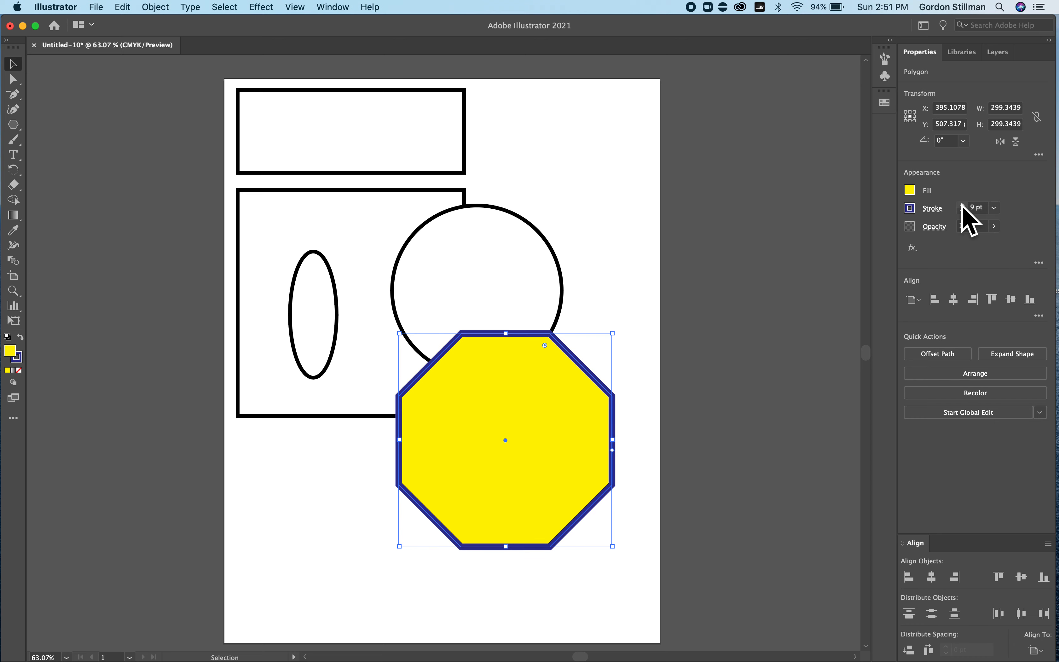
{"action": "left_click", "coordinate": [994, 208]}
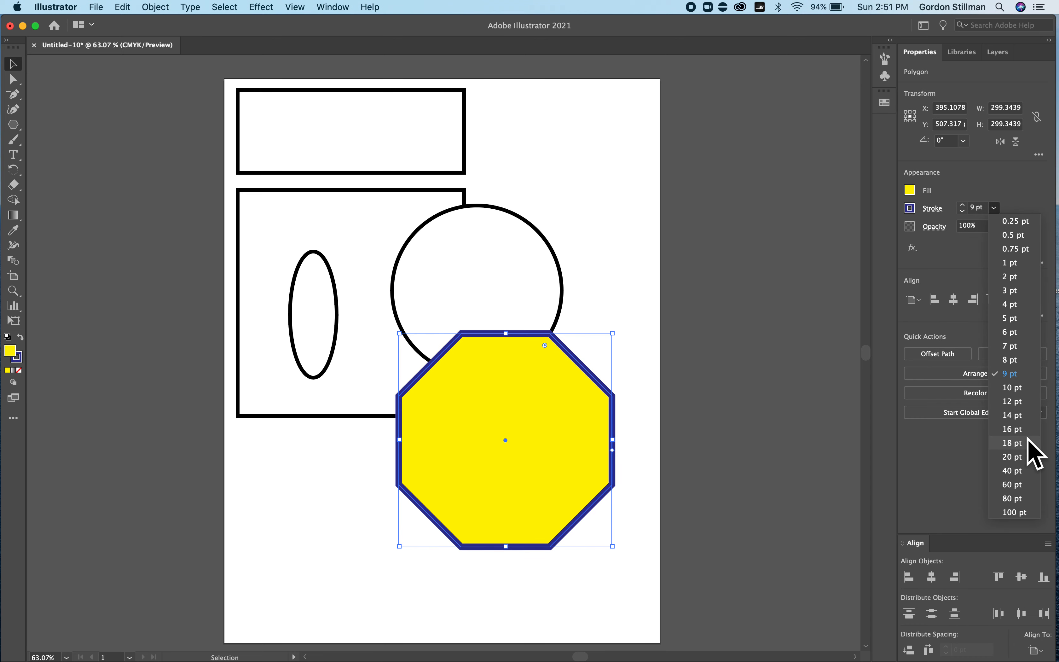
{"action": "left_click", "coordinate": [1012, 443]}
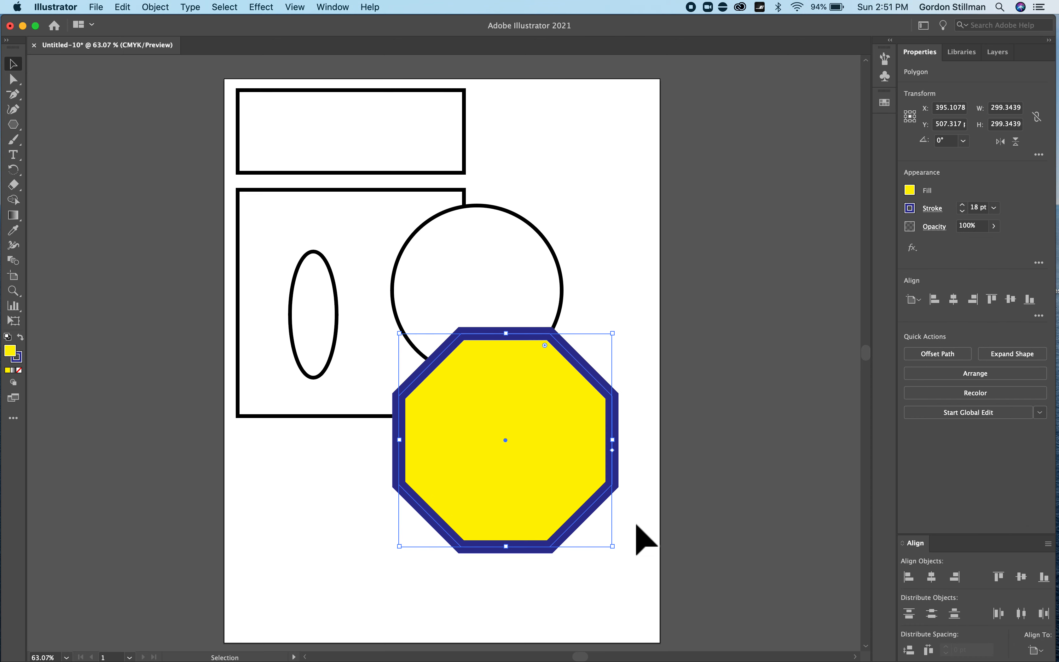
{"action": "mouse_move", "coordinate": [624, 528]}
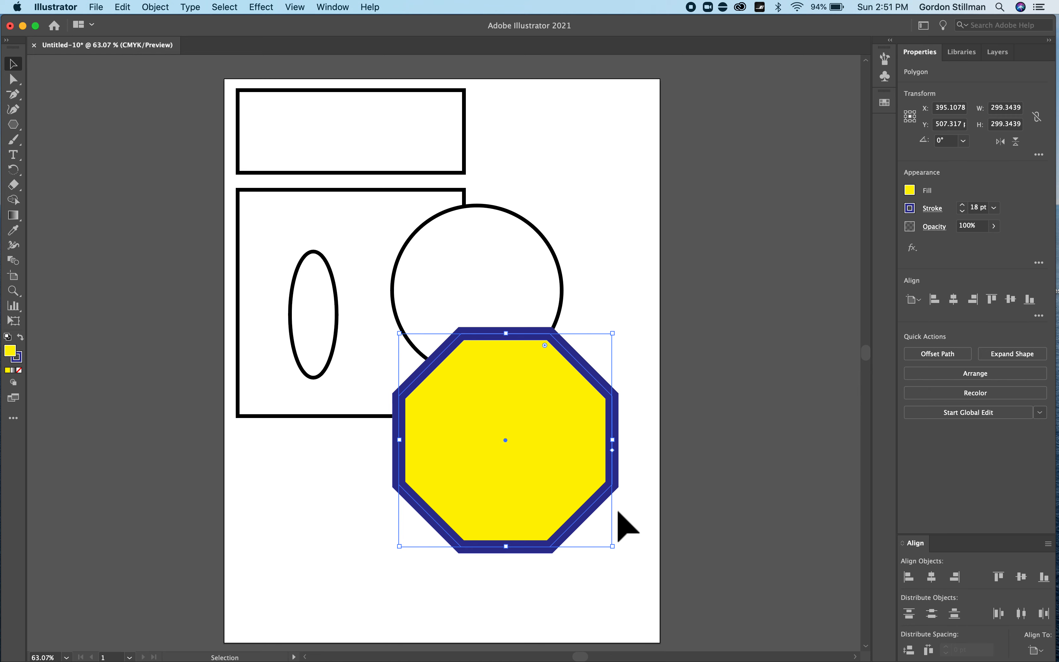
{"action": "mouse_move", "coordinate": [647, 360]}
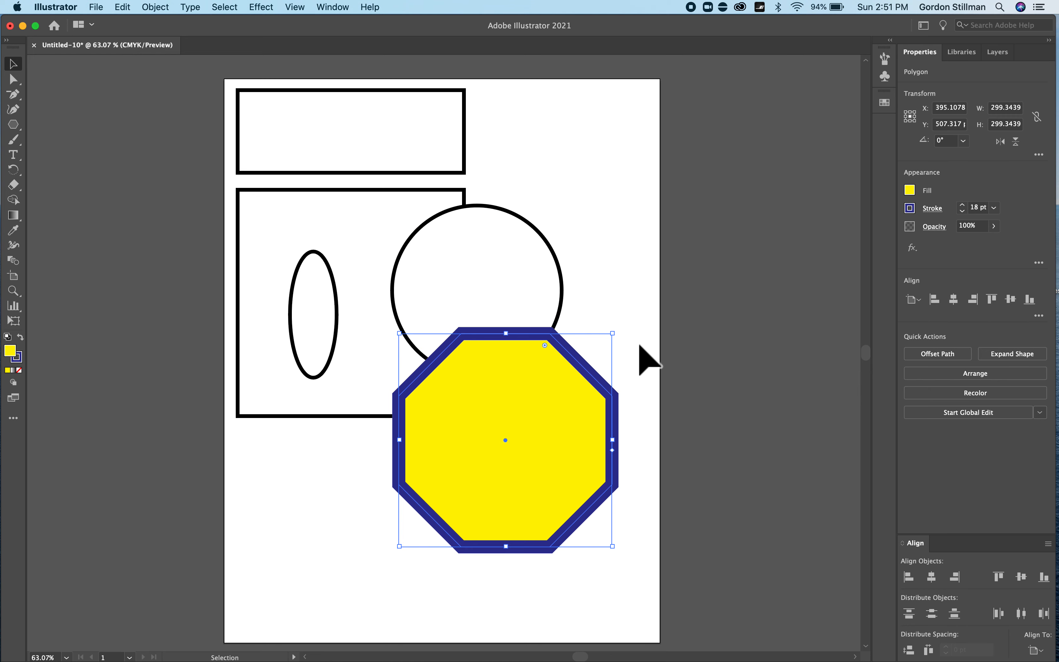
{"action": "mouse_move", "coordinate": [480, 398]}
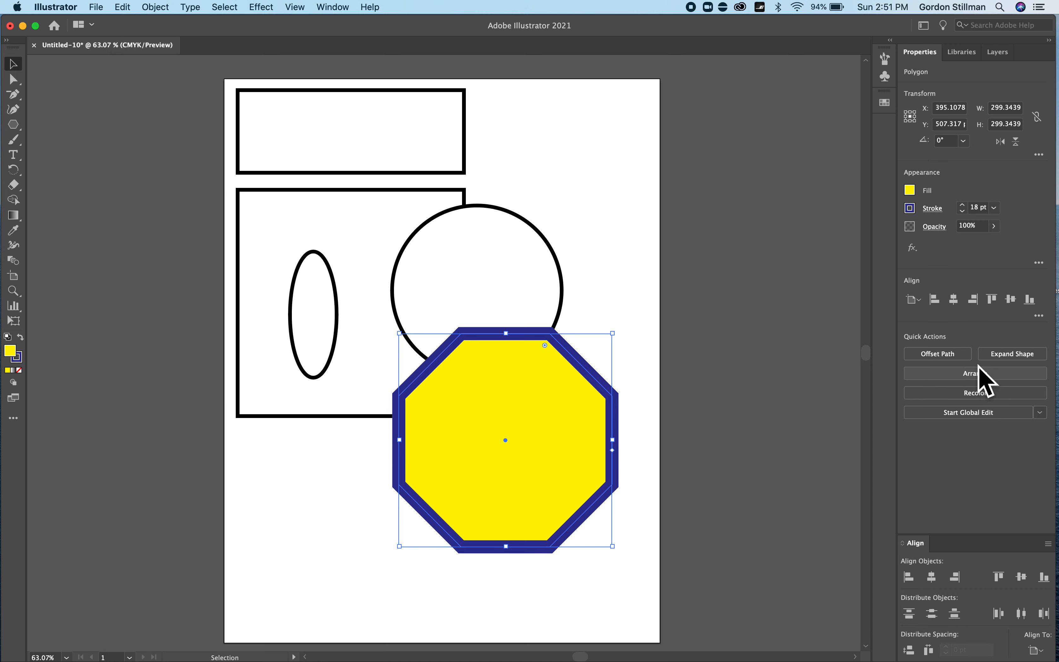
{"action": "mouse_move", "coordinate": [665, 427]}
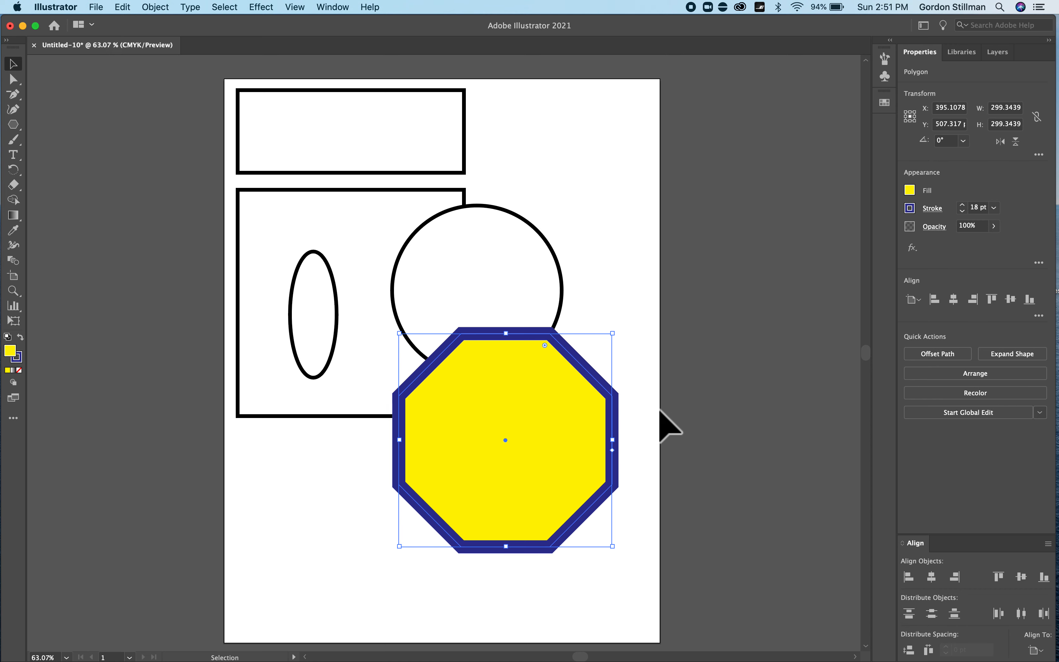
Send the octagon to the back, then fill the revealed triangle with green.
{"action": "left_click", "coordinate": [974, 373]}
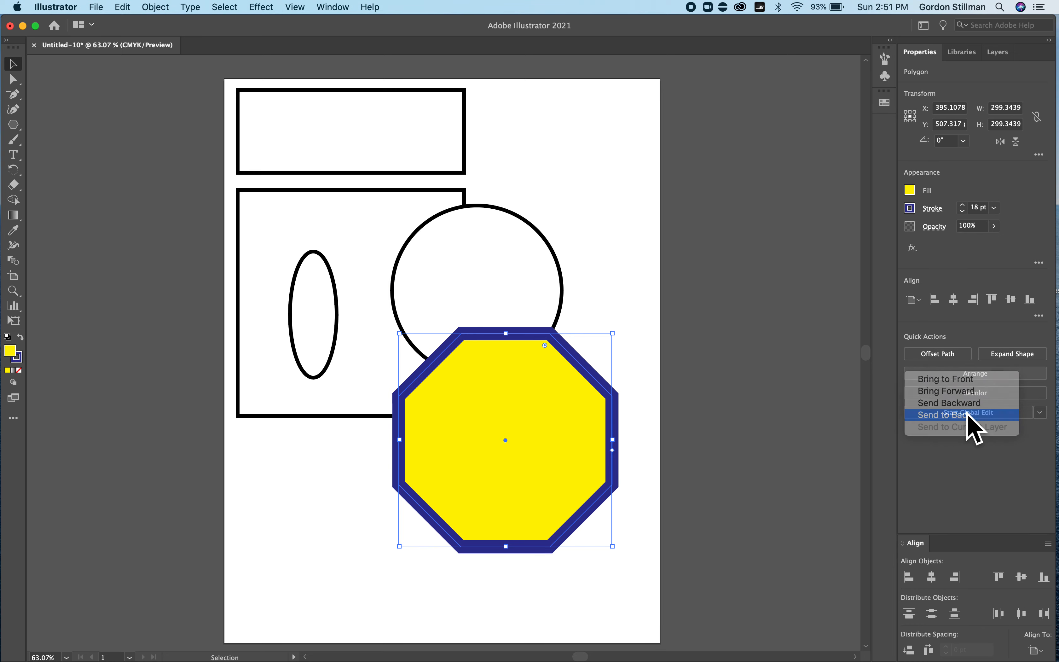
{"action": "left_click", "coordinate": [945, 414]}
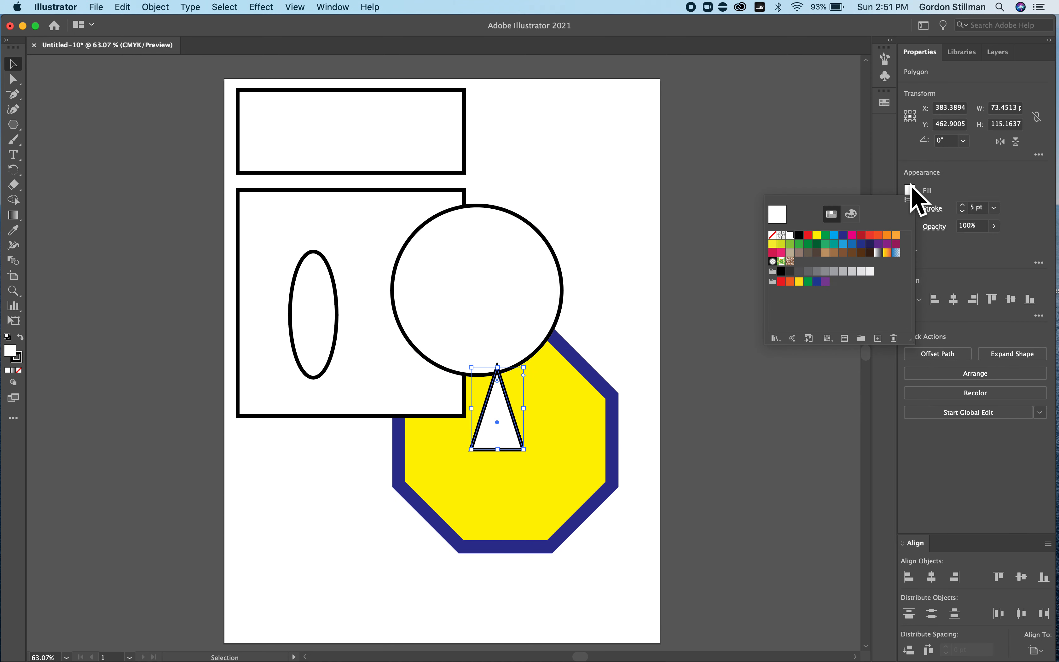
{"action": "left_click", "coordinate": [817, 235]}
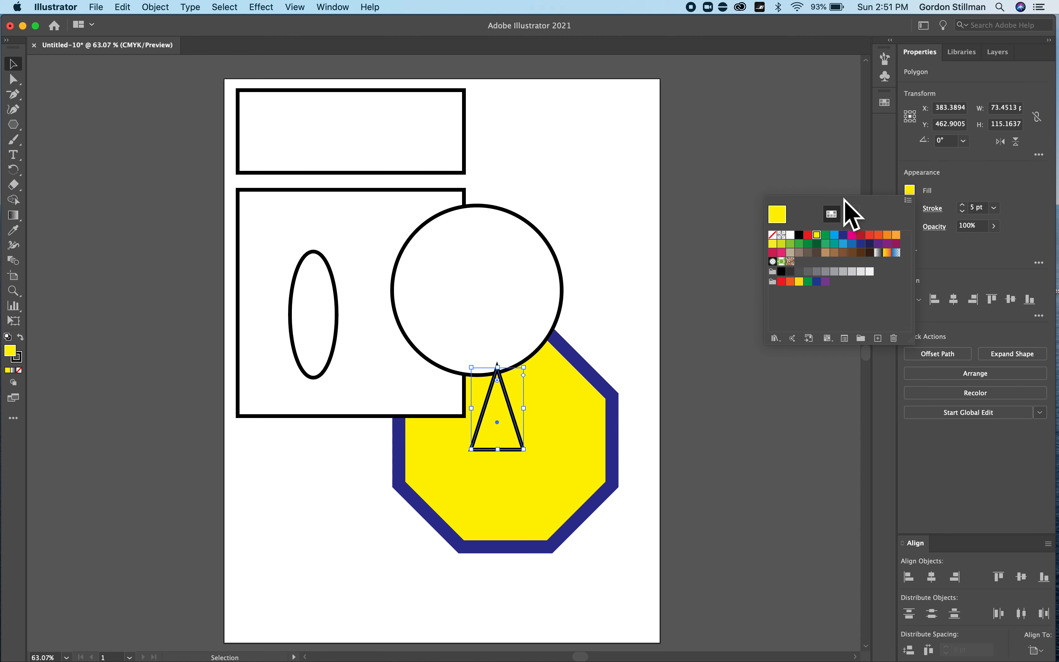
{"action": "left_click", "coordinate": [808, 234]}
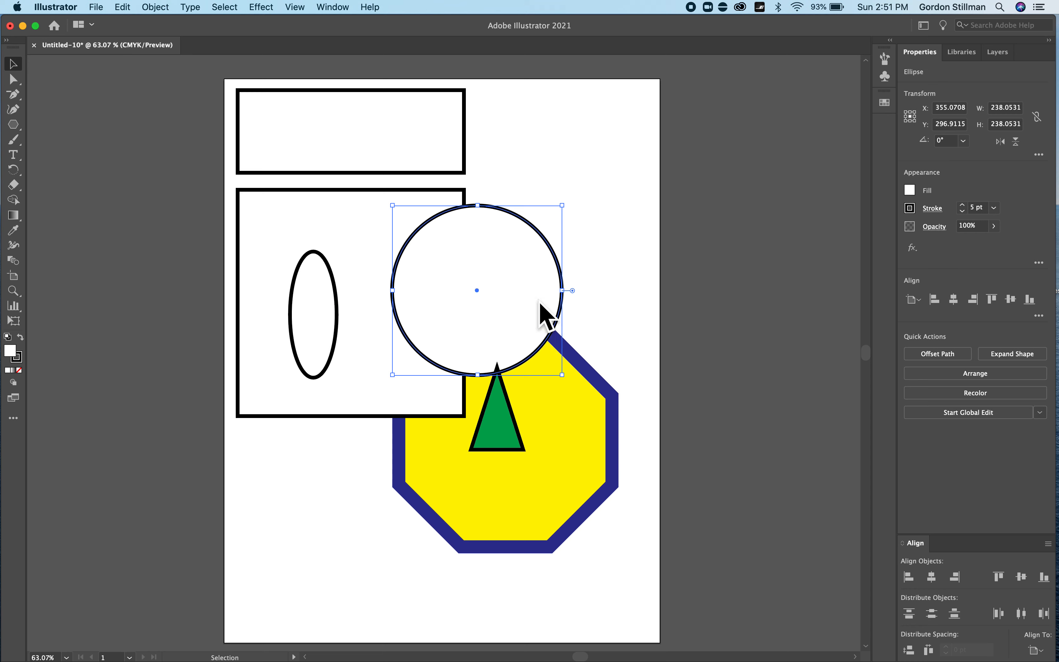
Send the circle backward two levels so the large square overlaps it.
{"action": "right_click", "coordinate": [547, 317]}
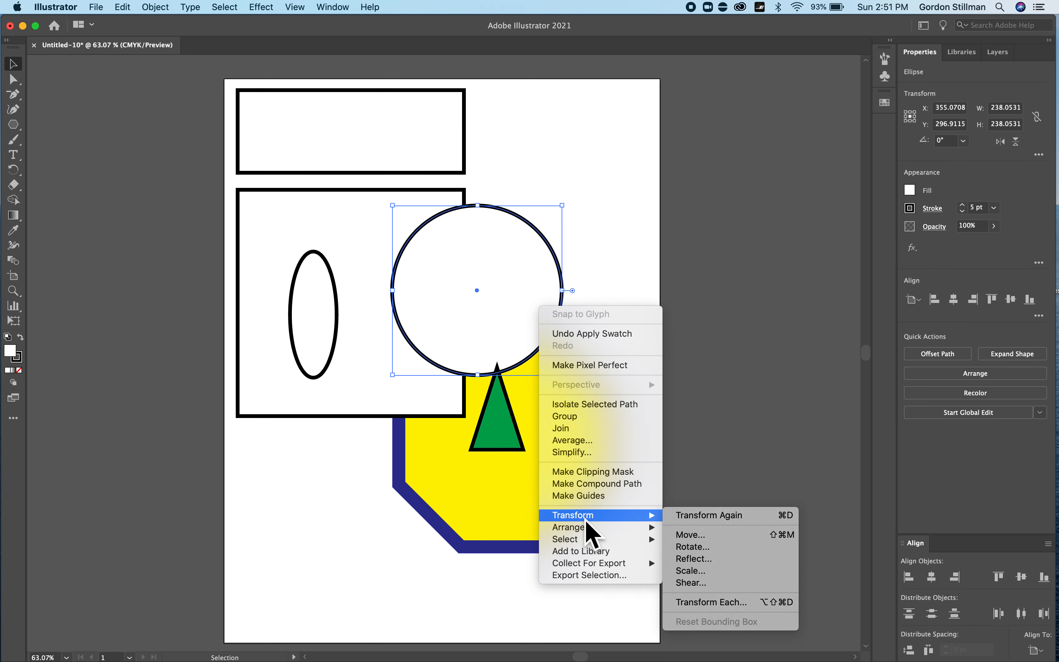
{"action": "mouse_move", "coordinate": [569, 528]}
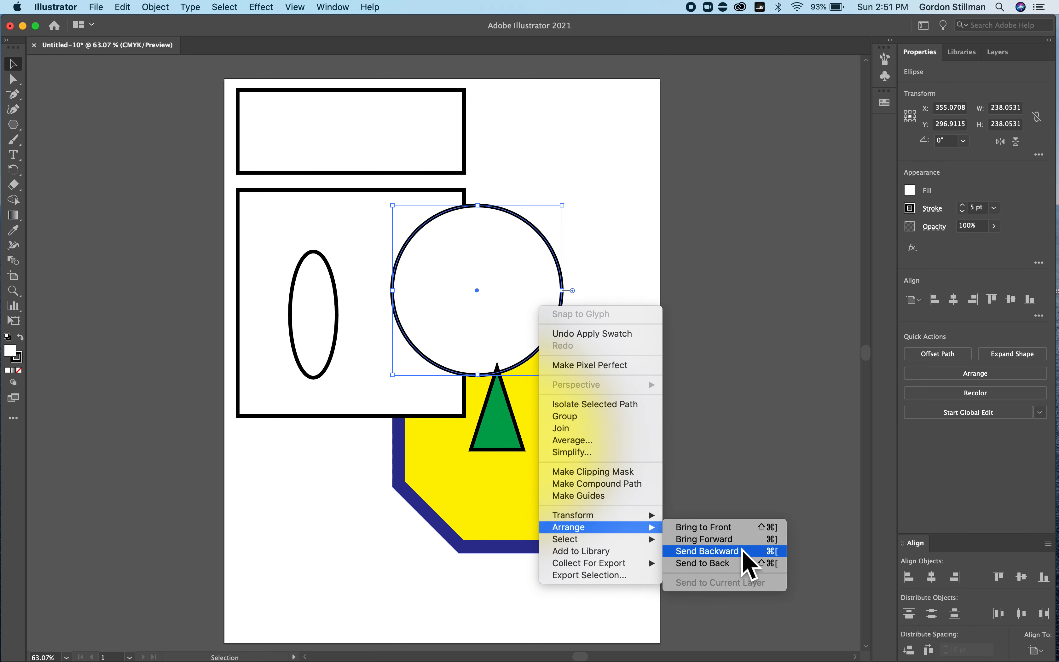
{"action": "left_click", "coordinate": [706, 551]}
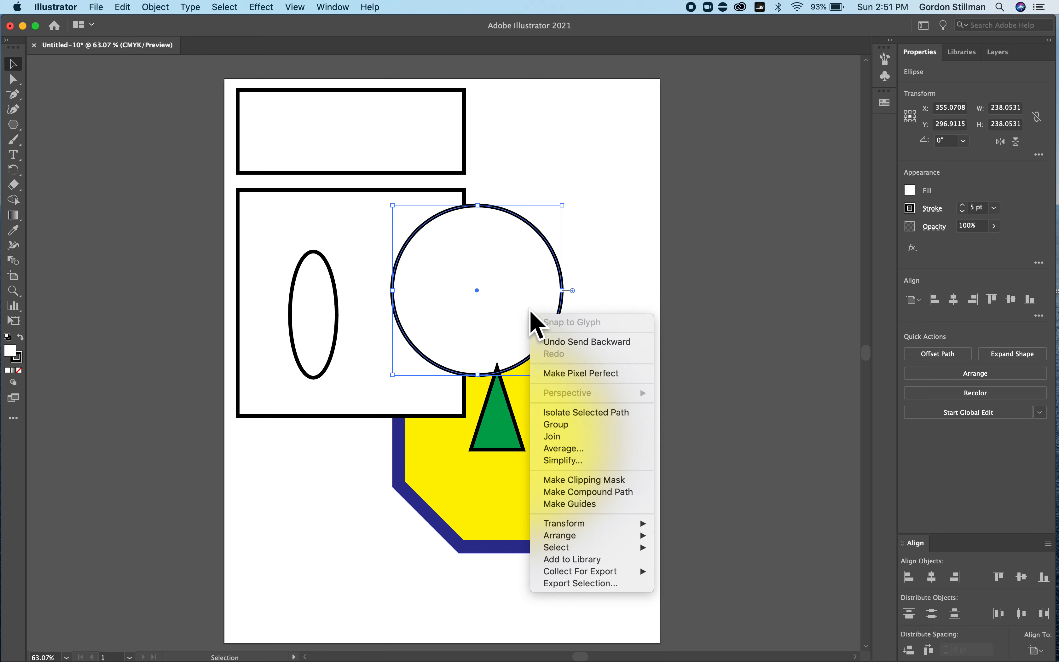
{"action": "mouse_move", "coordinate": [559, 535]}
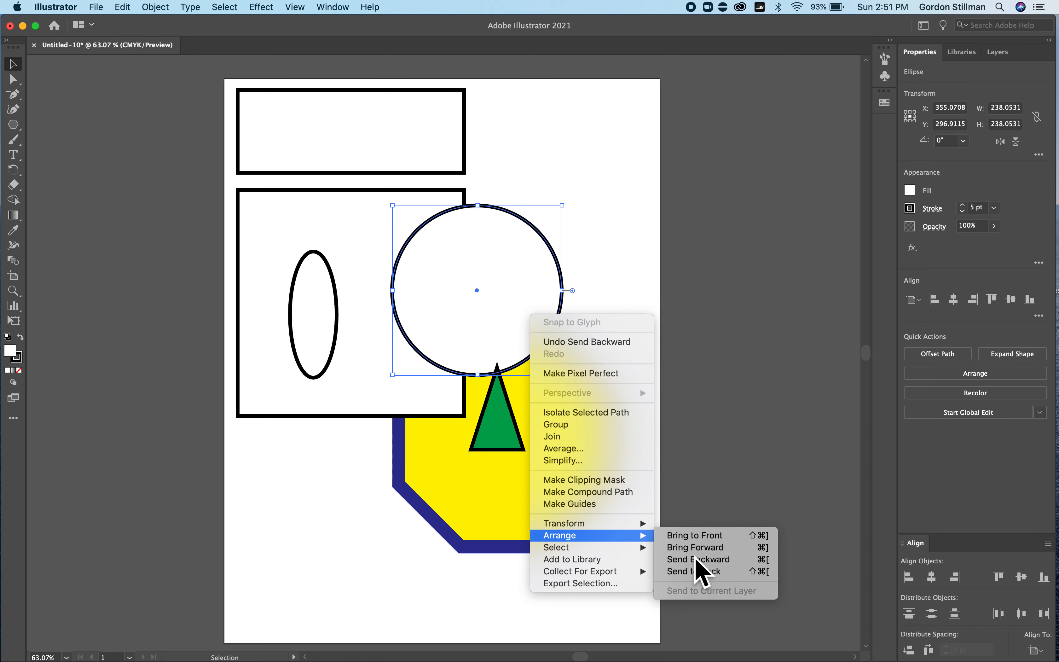
{"action": "left_click", "coordinate": [689, 571]}
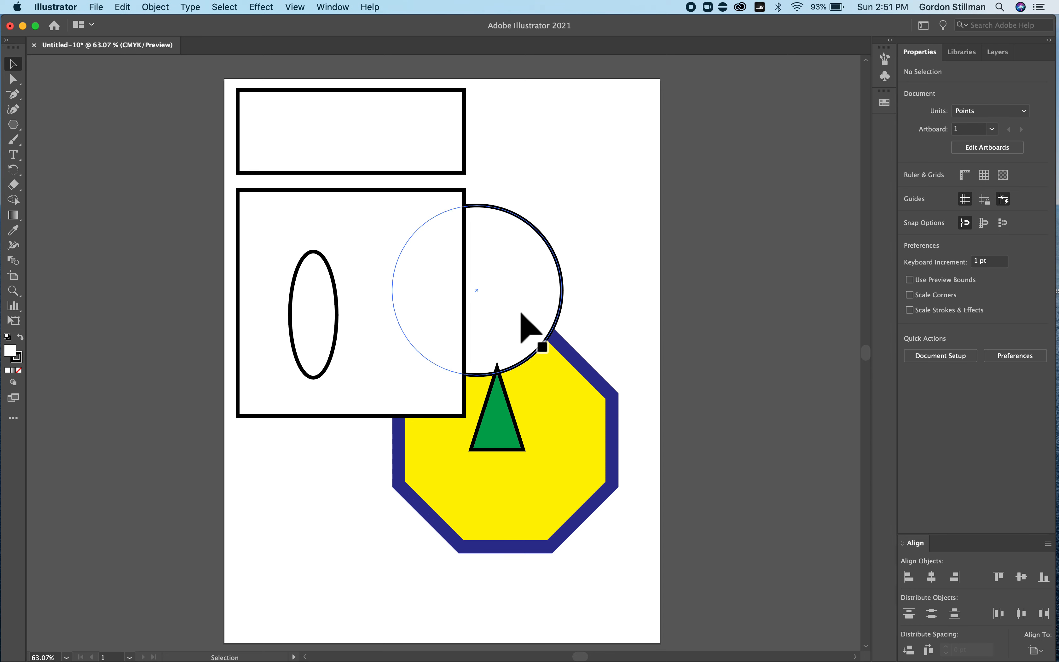
{"action": "mouse_move", "coordinate": [562, 318]}
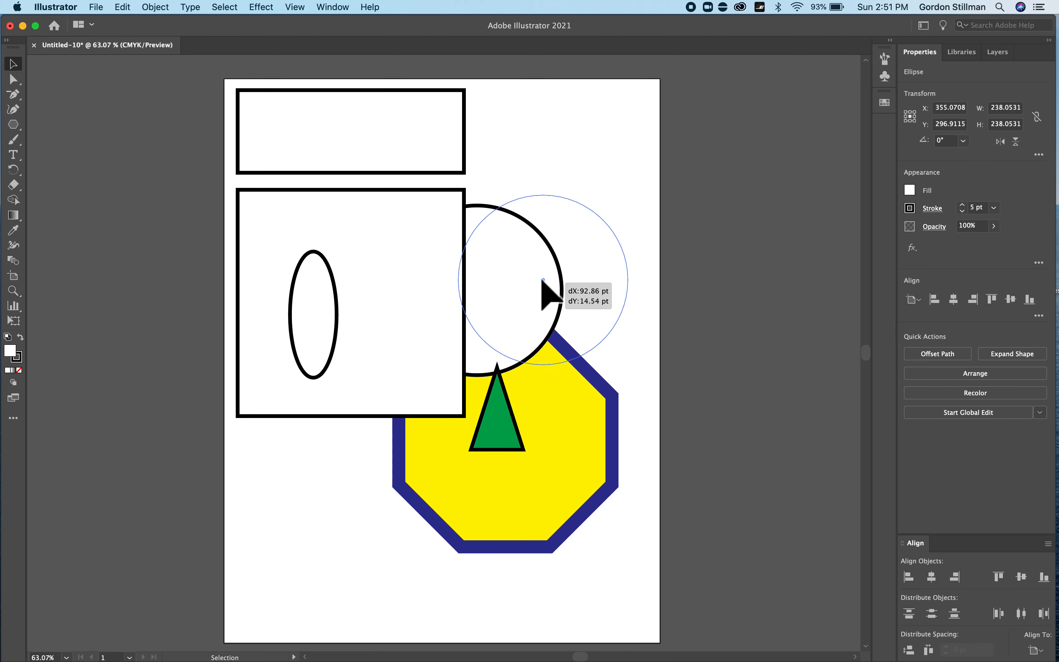
Drag the circle down to the empty lower-left area below the square, left-aligned.
{"action": "left_click_drag", "start_coordinate": [547, 284], "coordinate": [503, 331]}
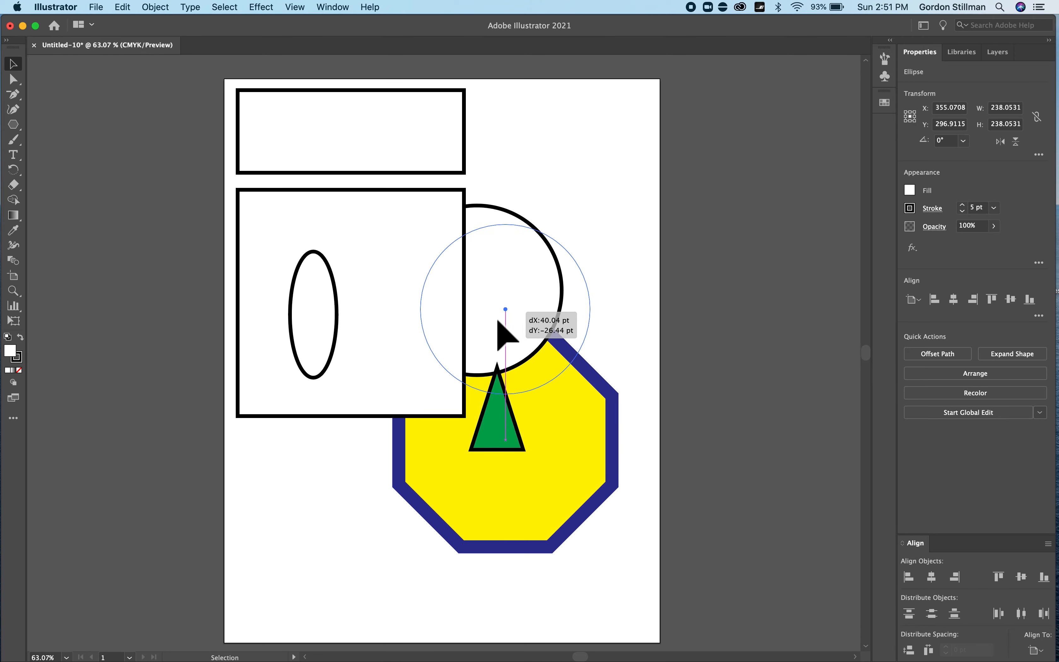
{"action": "left_click_drag", "start_coordinate": [505, 311], "coordinate": [327, 508]}
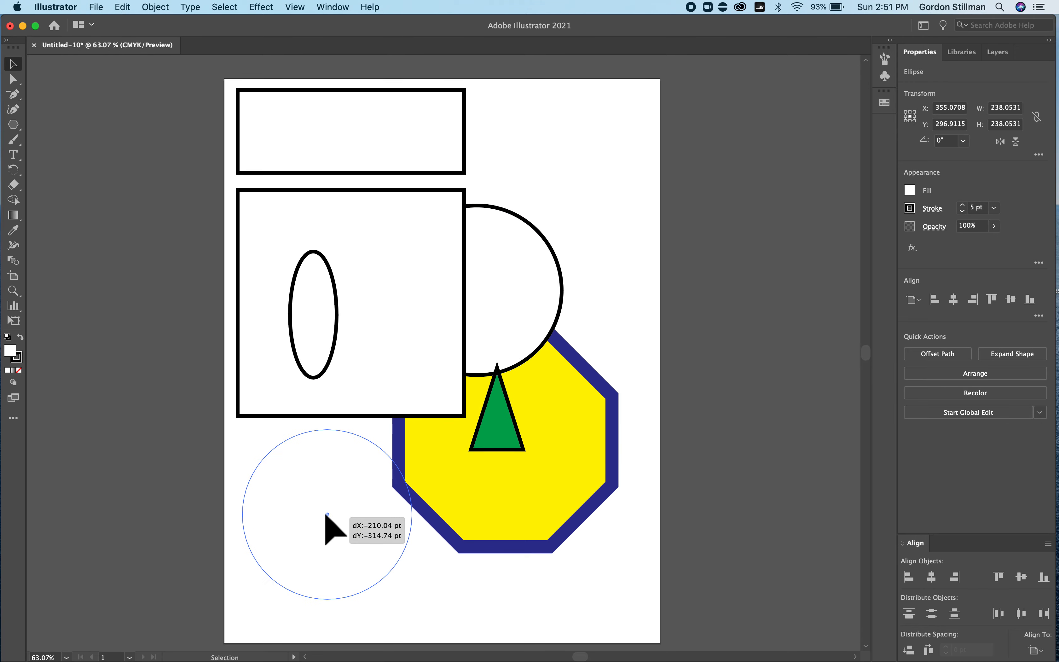
{"action": "left_click_drag", "start_coordinate": [331, 529], "coordinate": [326, 529]}
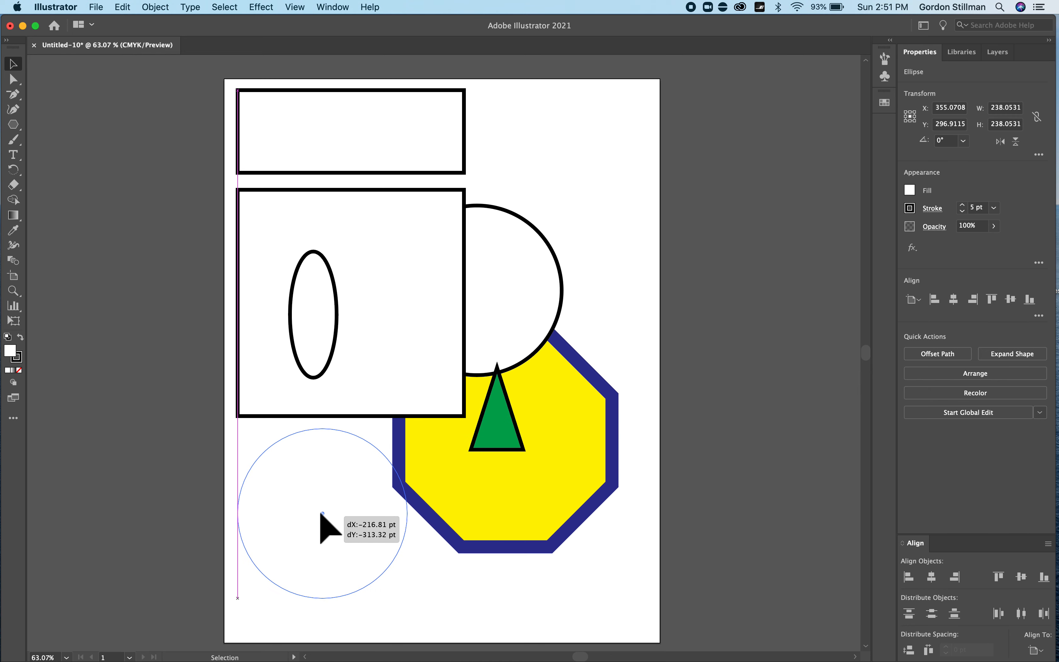